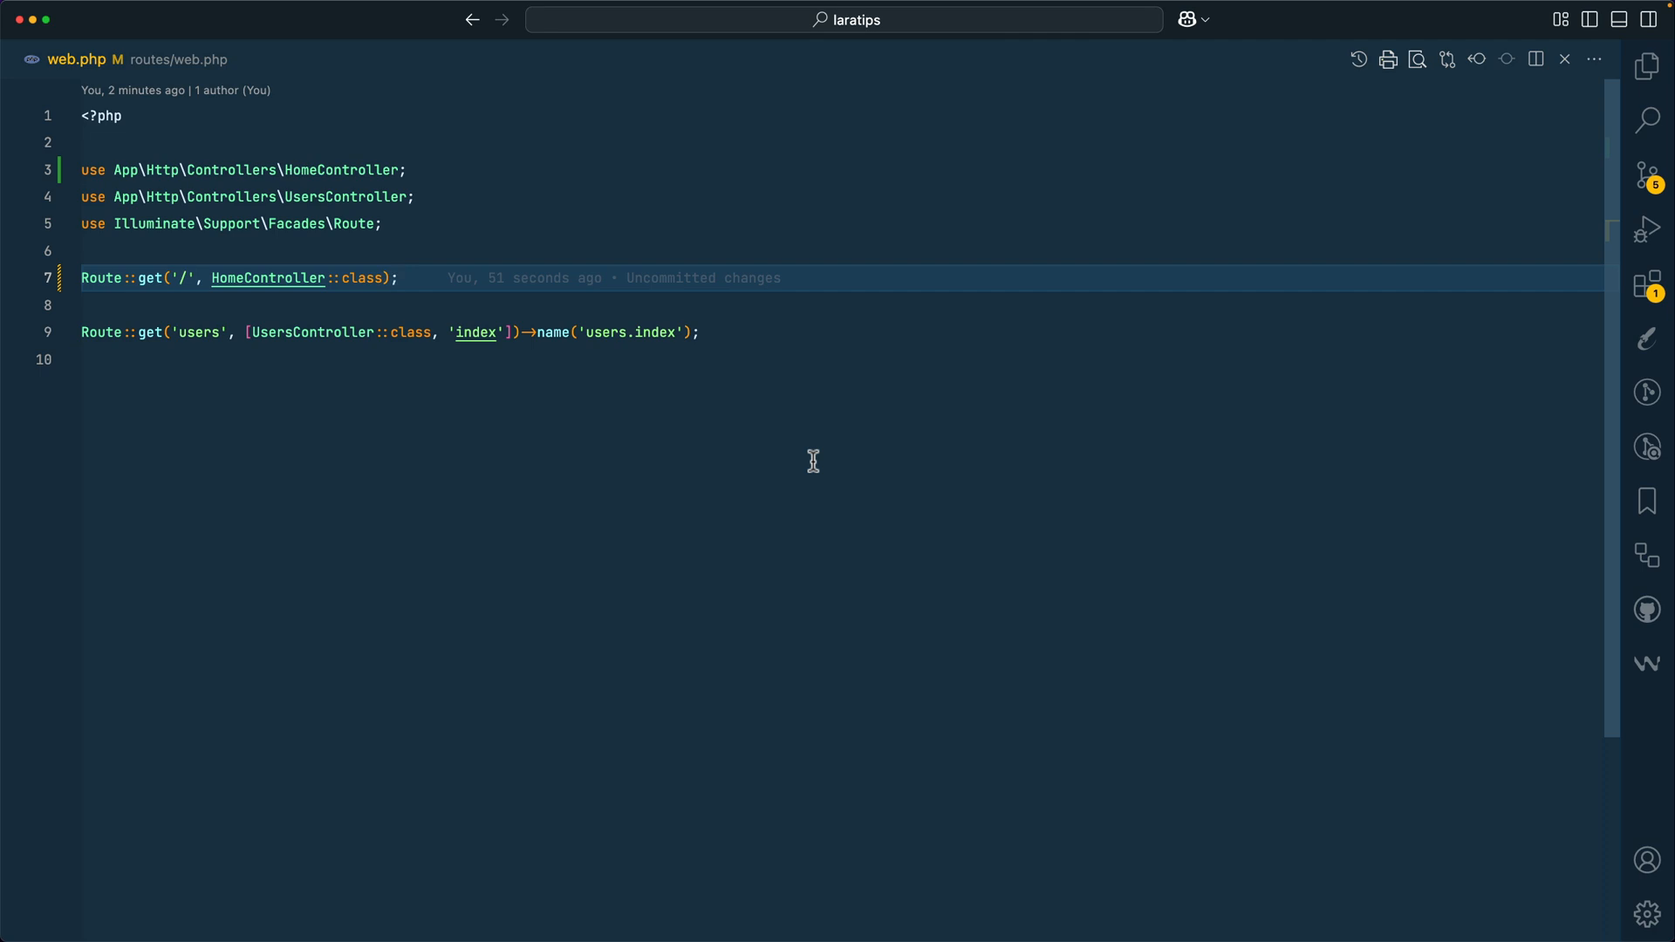
{"action": "mouse_move", "coordinate": [237, 299]}
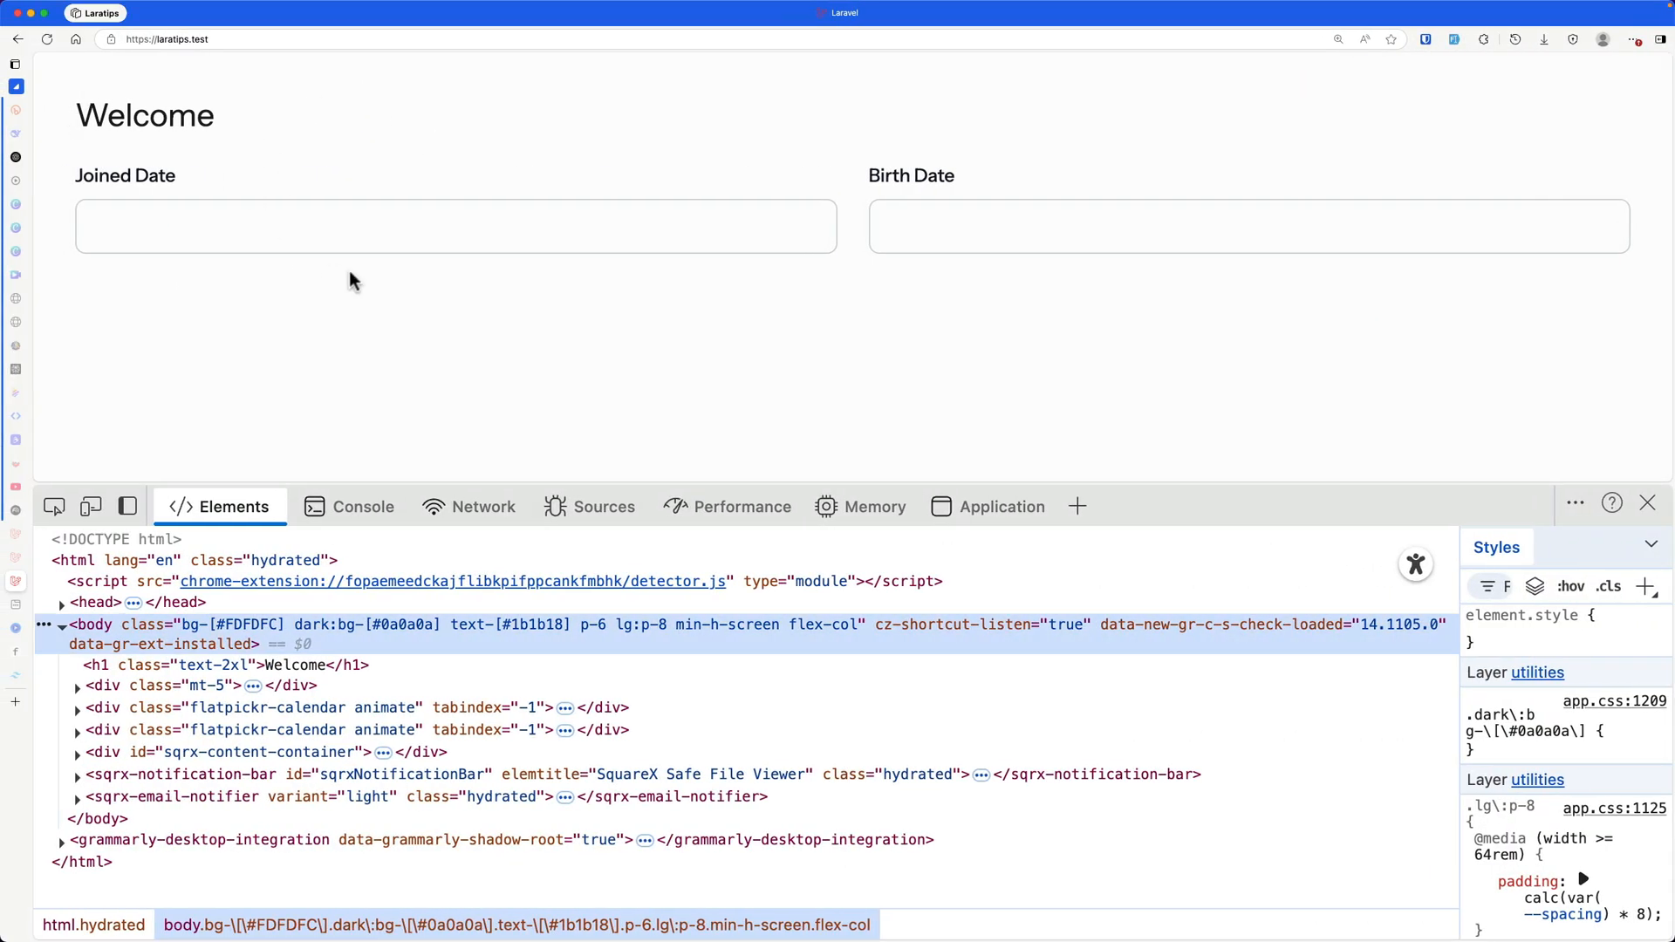
{"action": "mouse_move", "coordinate": [701, 263]}
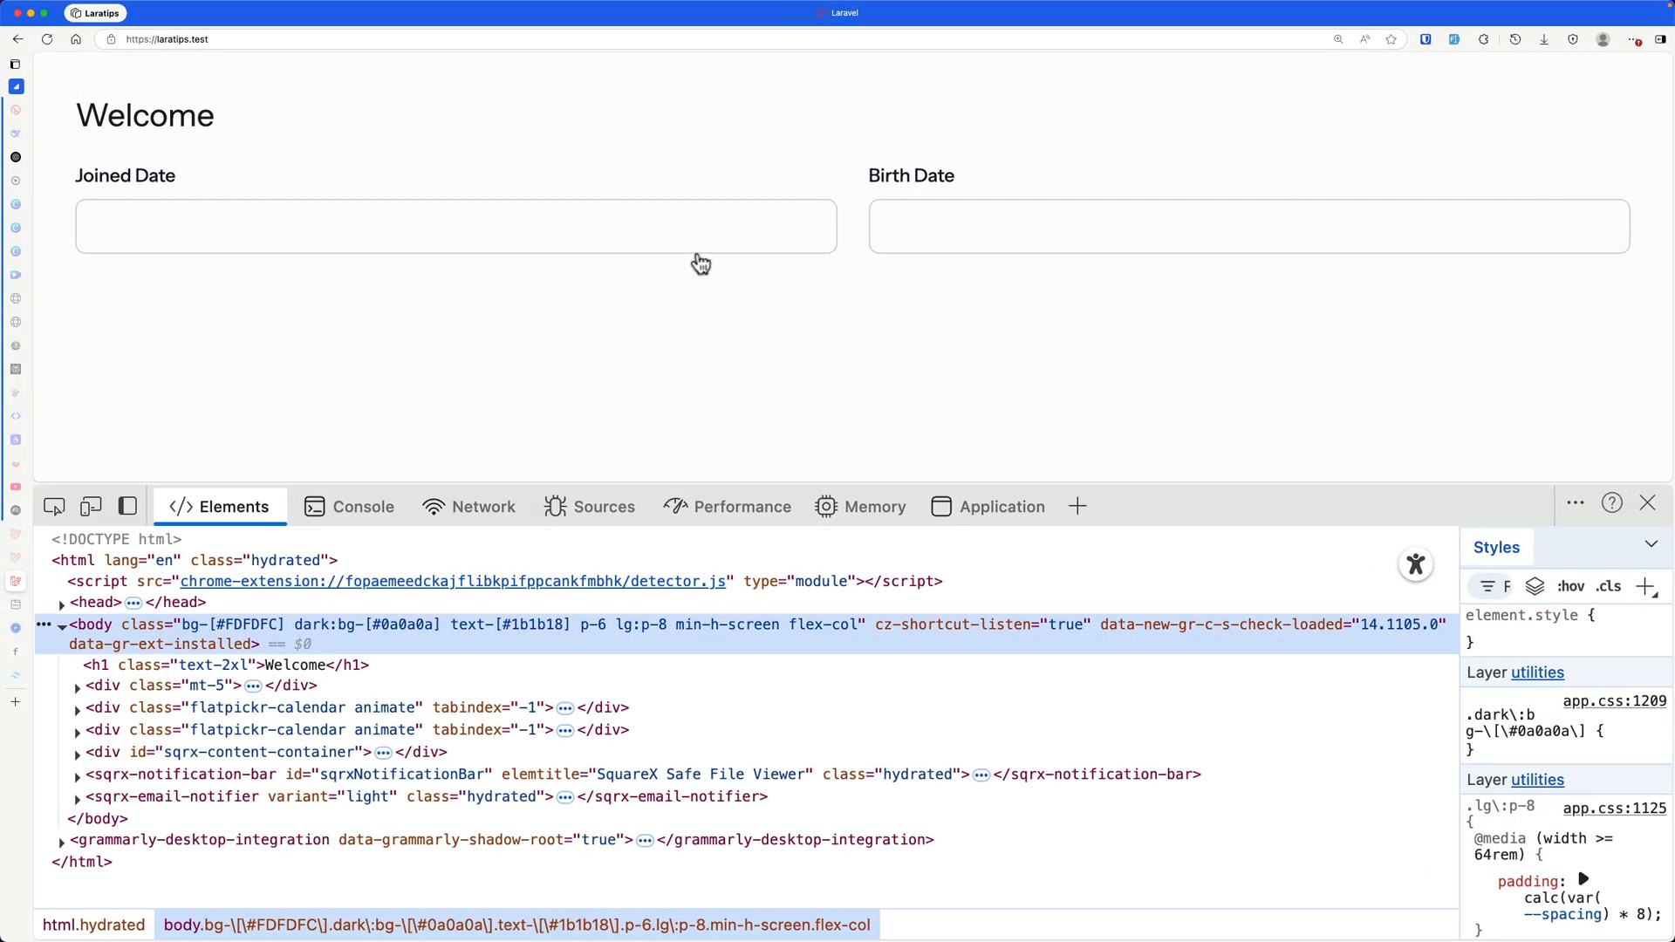
Step: Open welcome.blade.php and select the first x-date-picker line
{"action": "left_click", "coordinate": [1247, 225]}
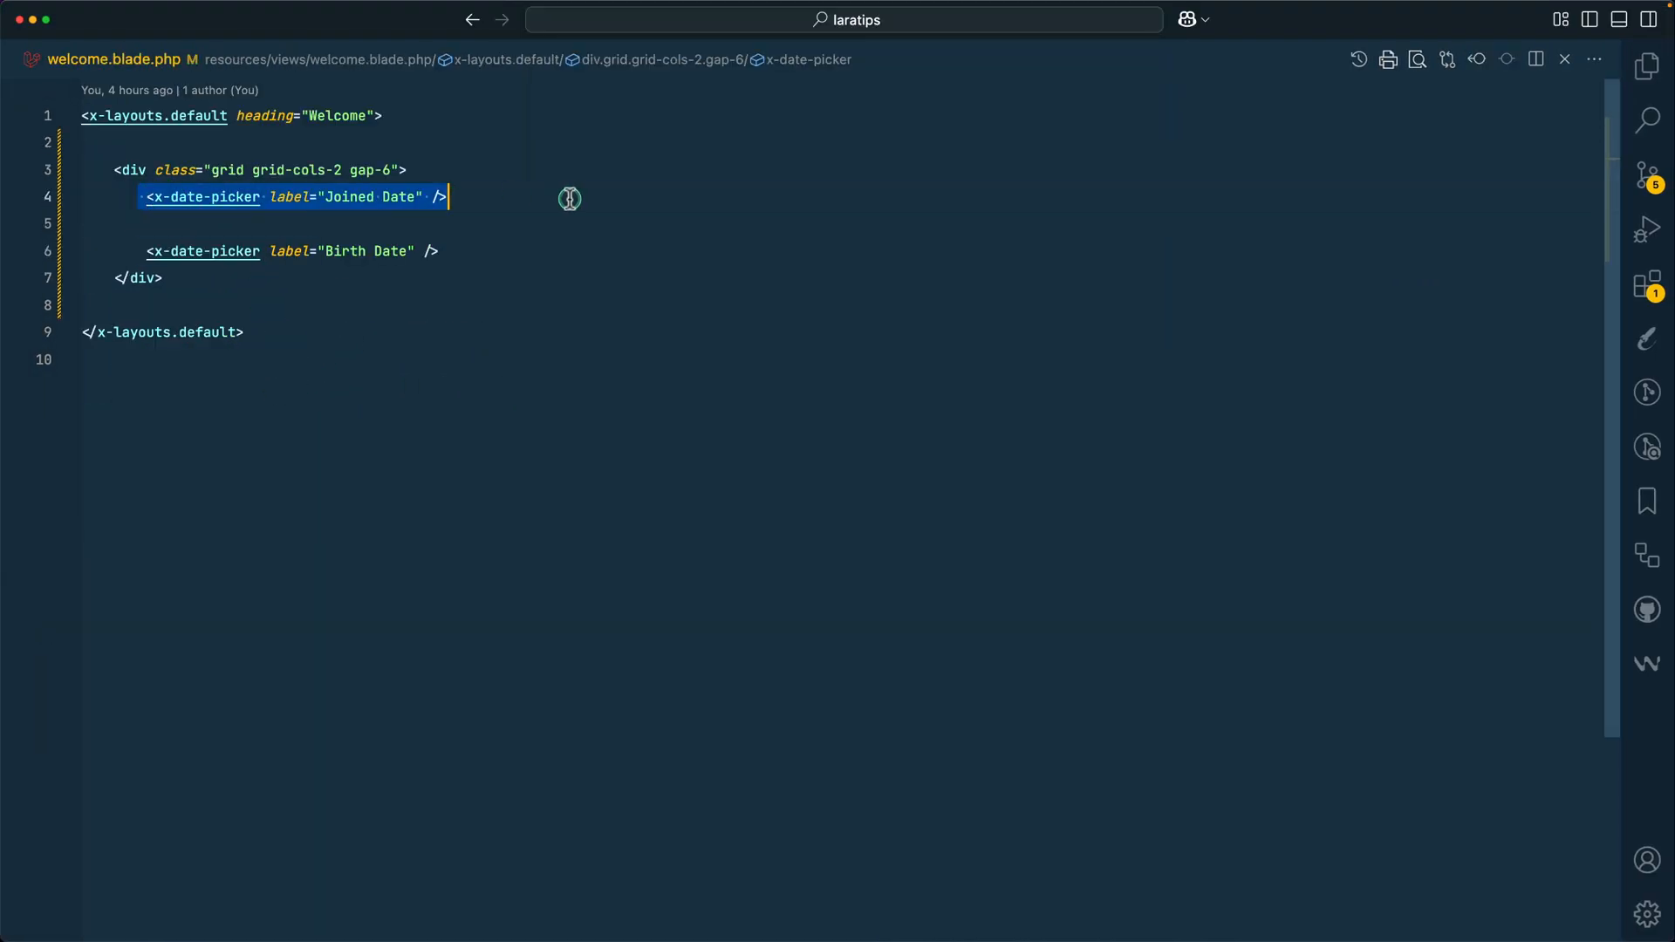
{"action": "left_click", "coordinate": [405, 252]}
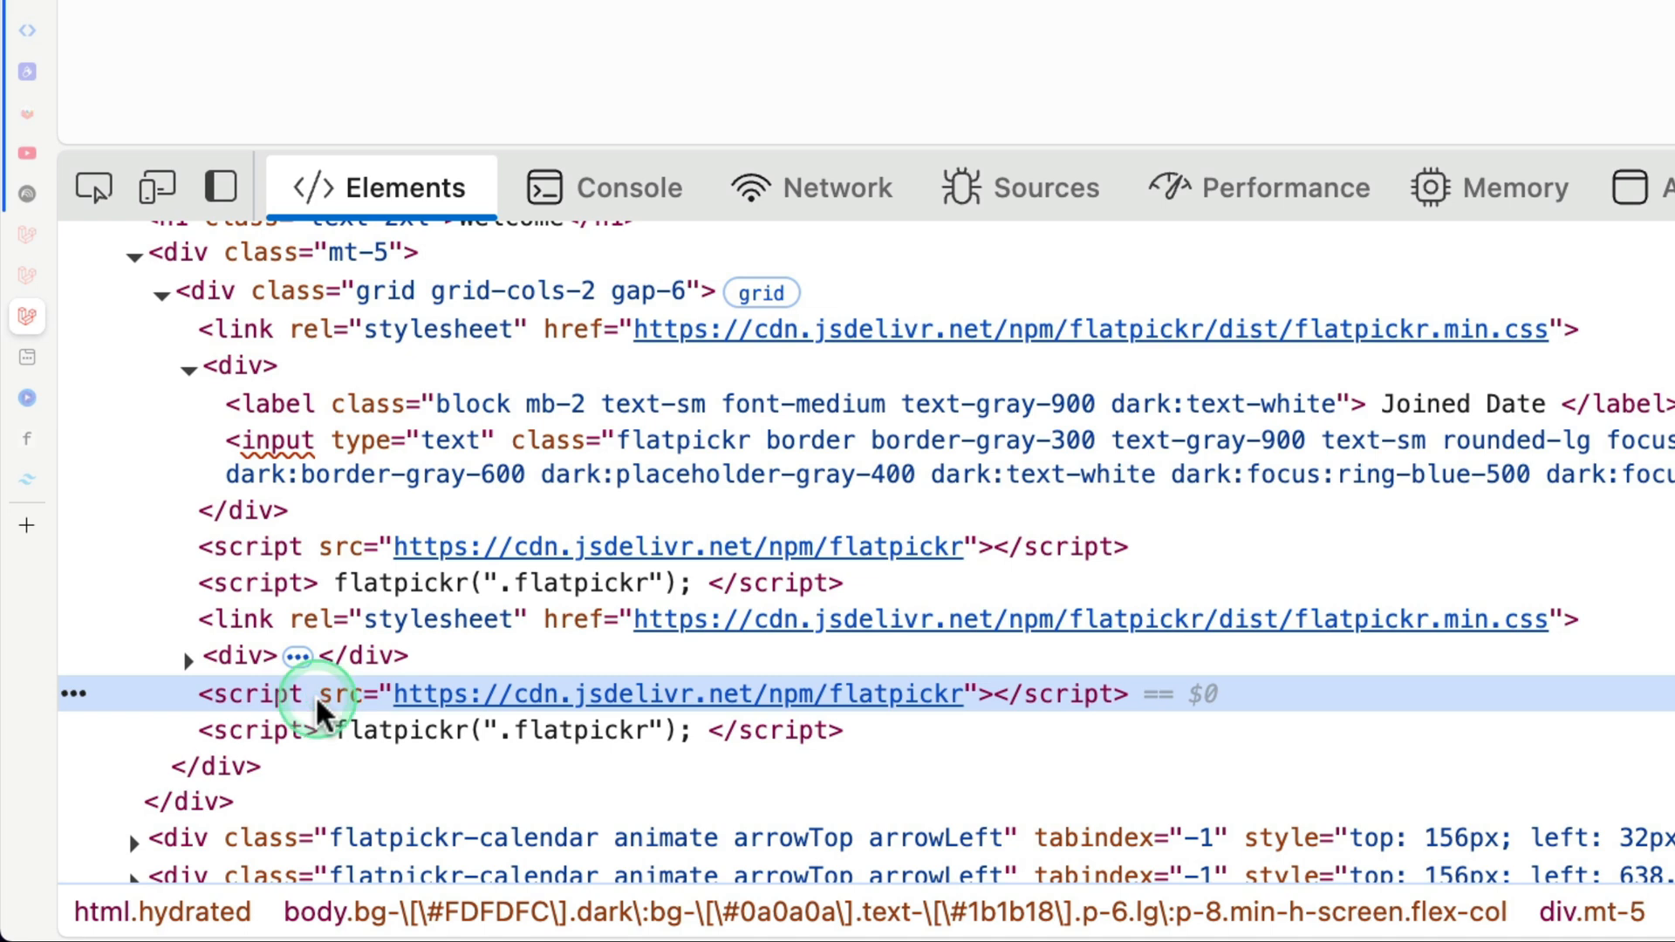
{"action": "mouse_move", "coordinate": [967, 404]}
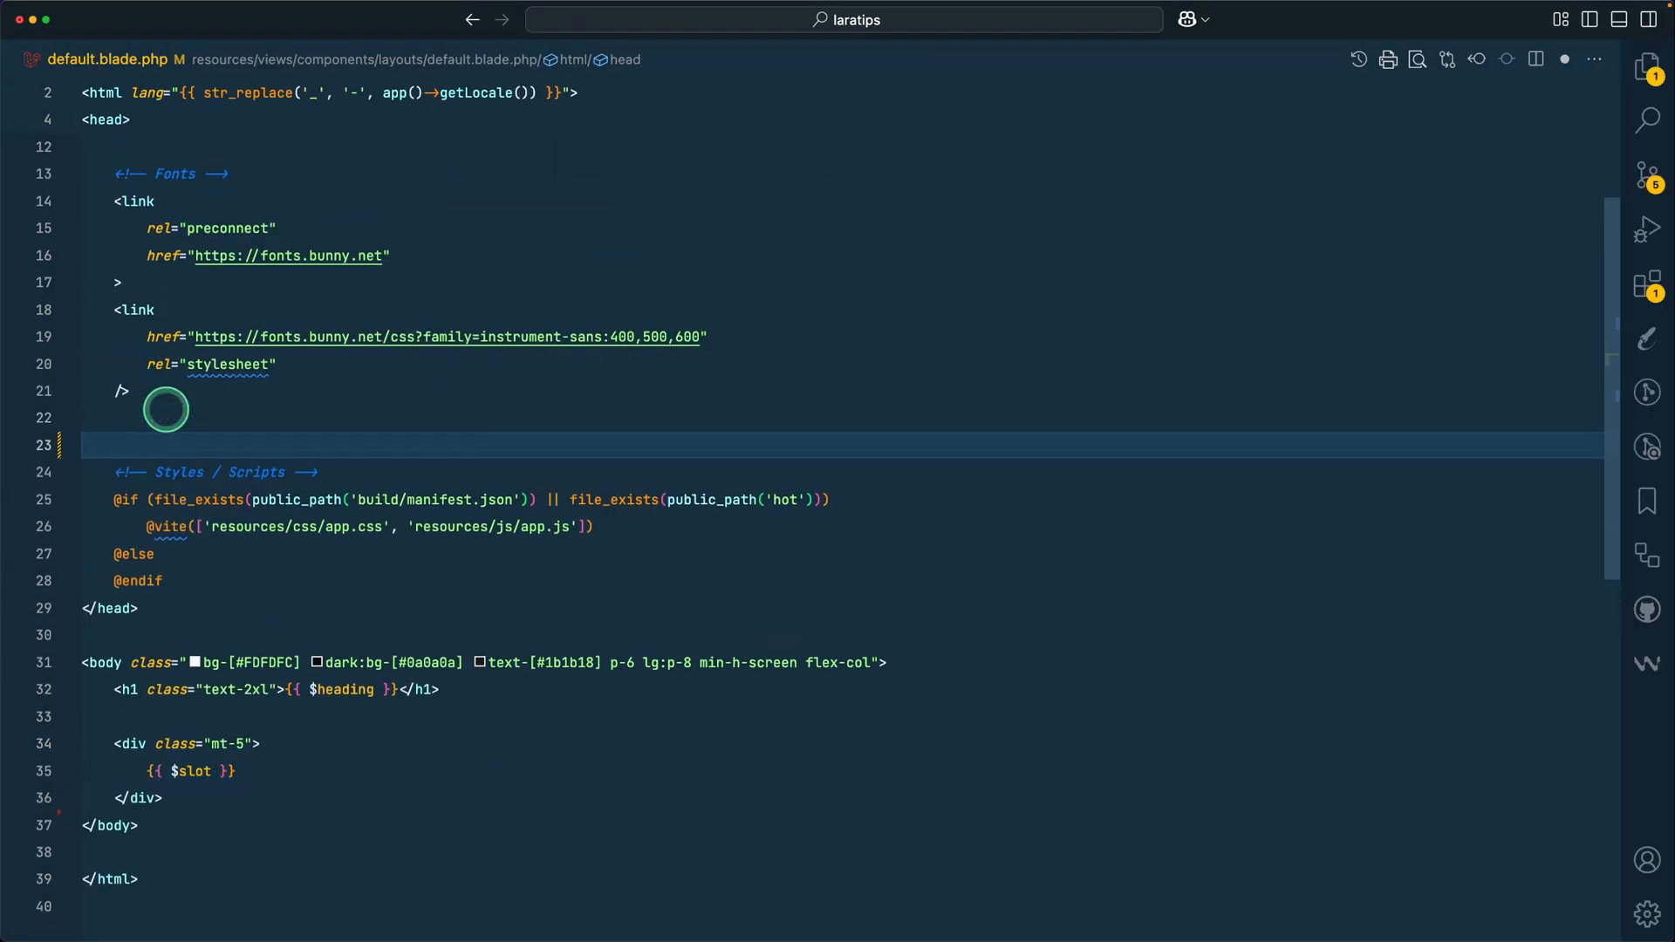
{"action": "type", "text": "@stack('styles')"}
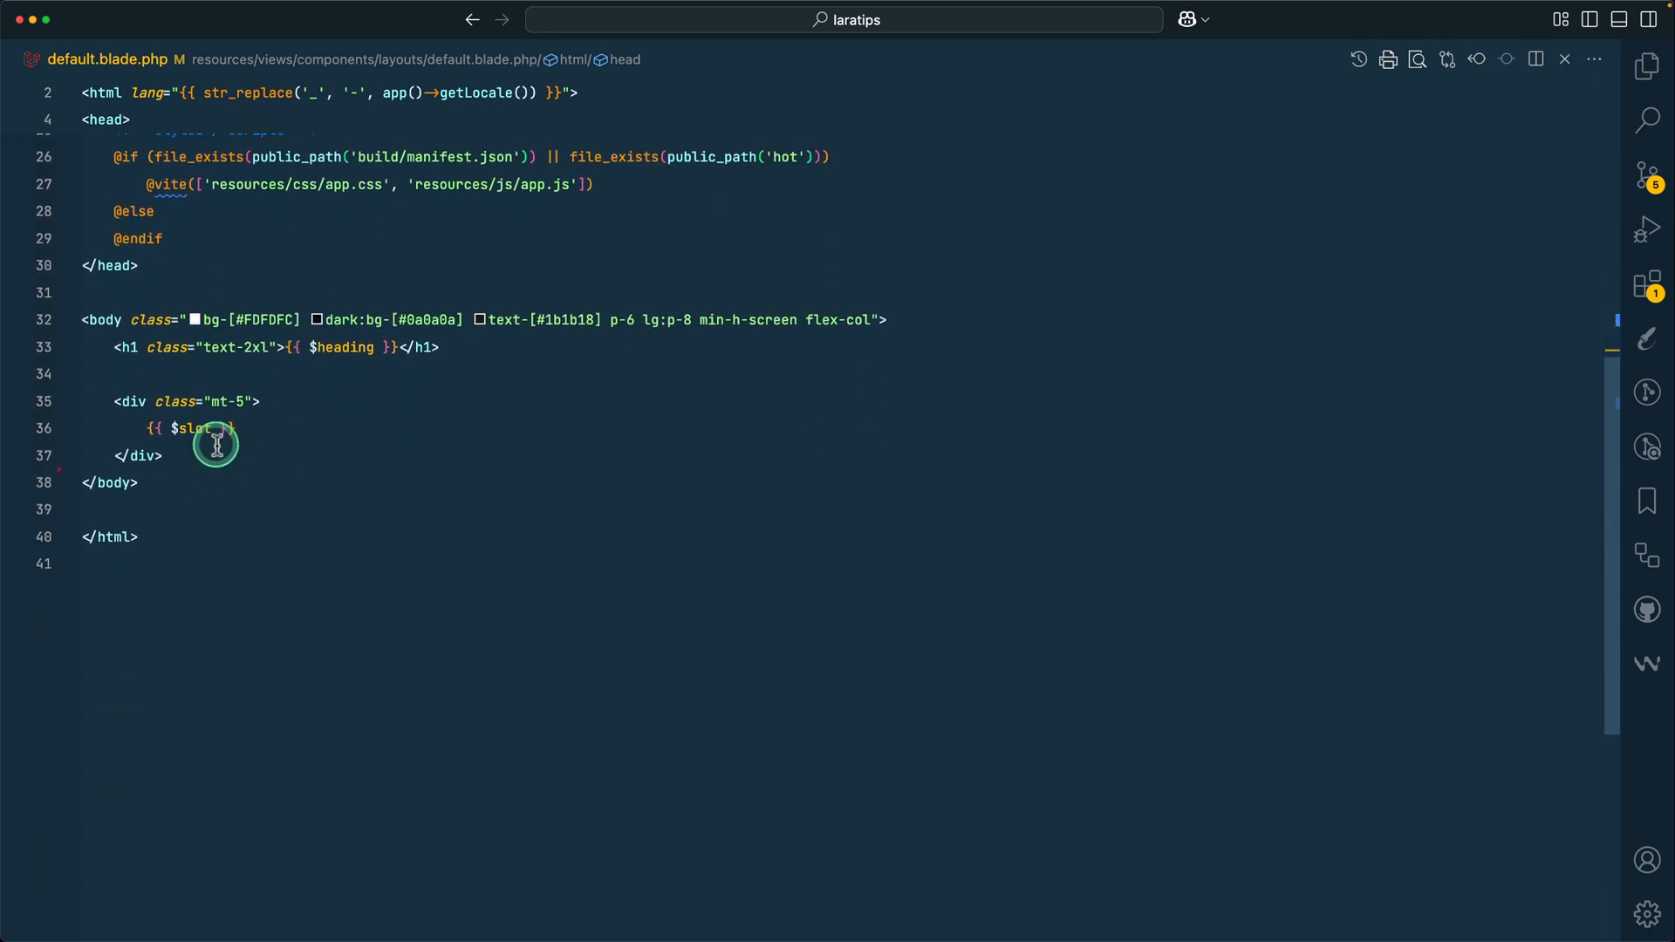
{"action": "type", "text": "@stack('scripts')"}
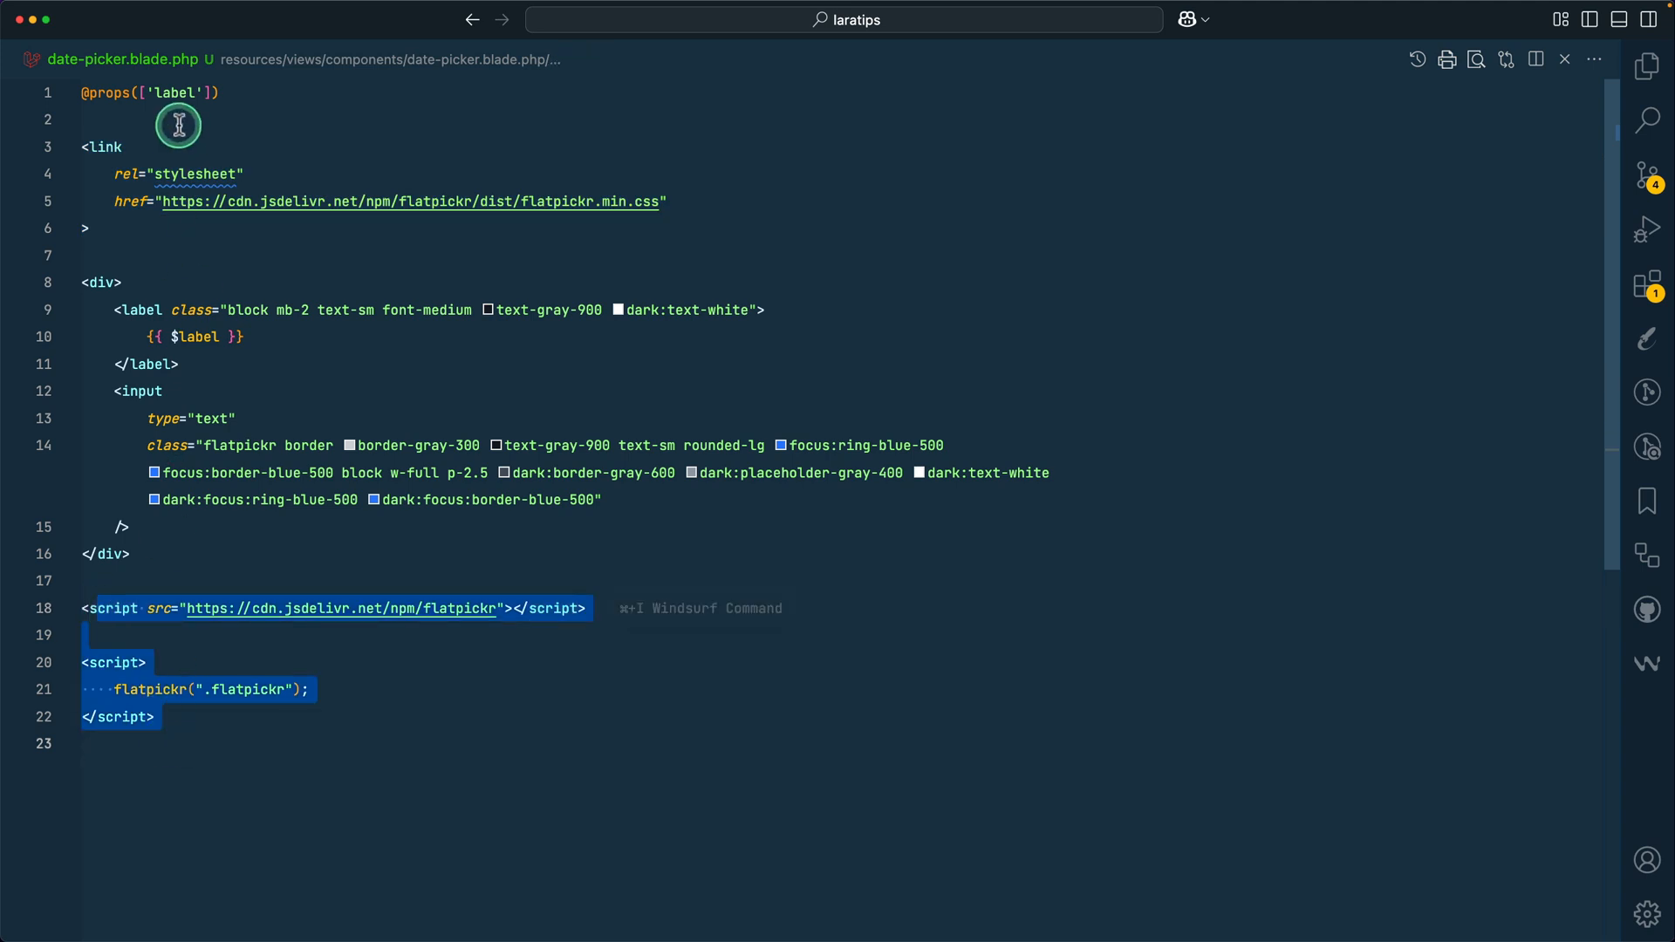
{"action": "type", "text": "push('styles"}
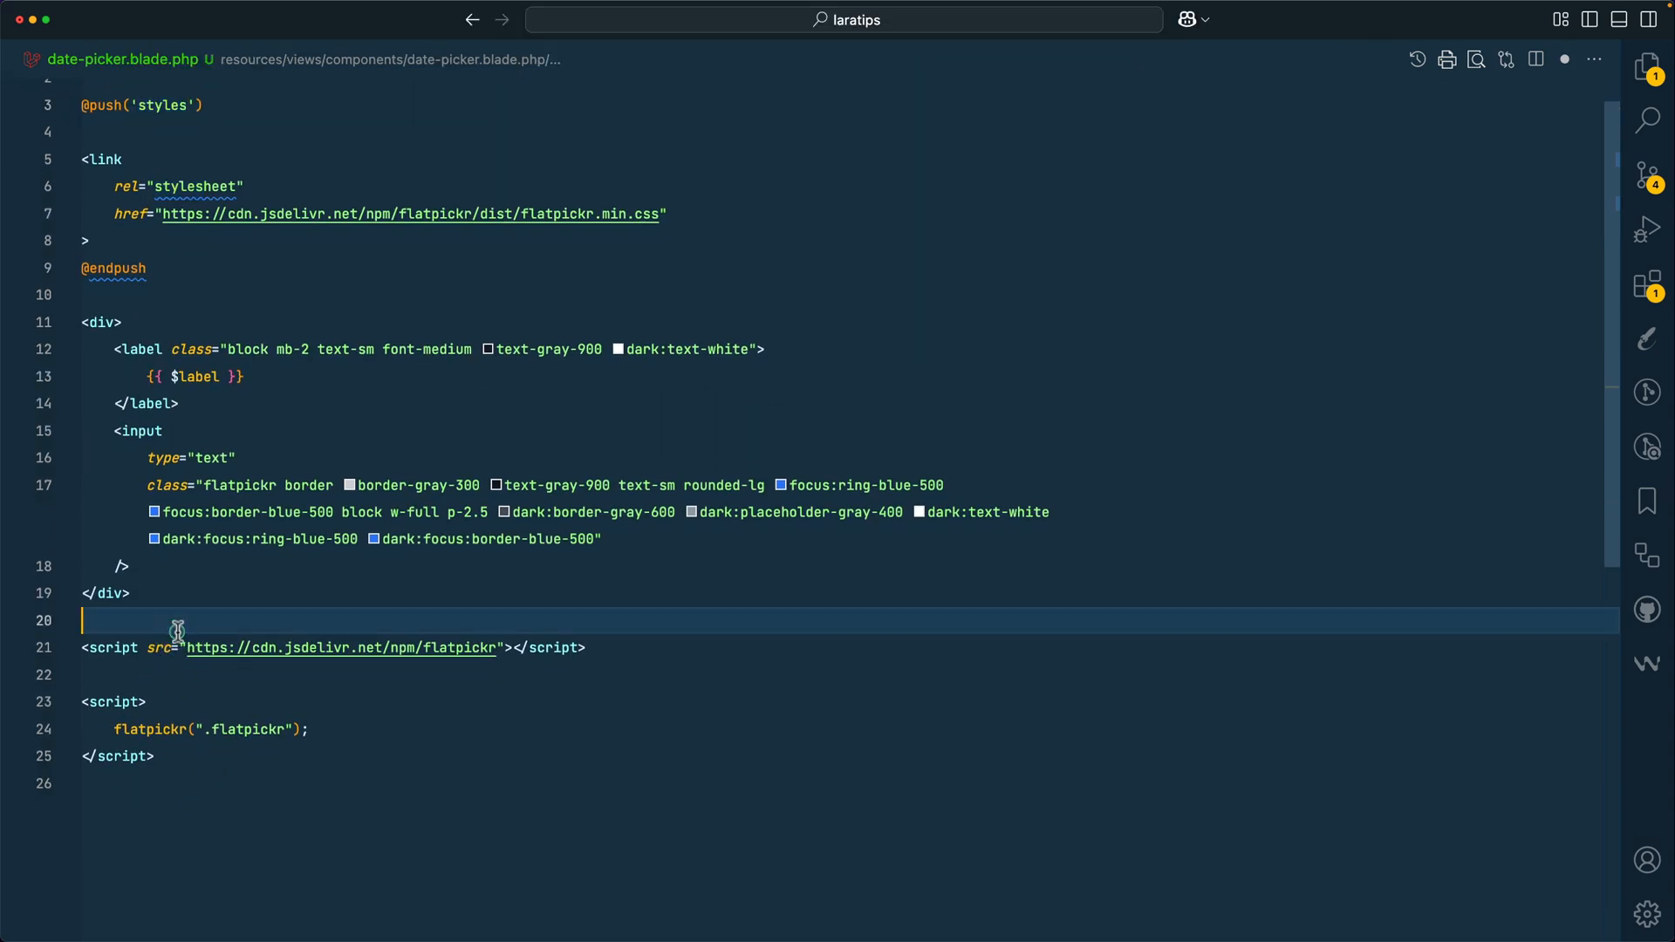
{"action": "type", "text": "@push('name')"}
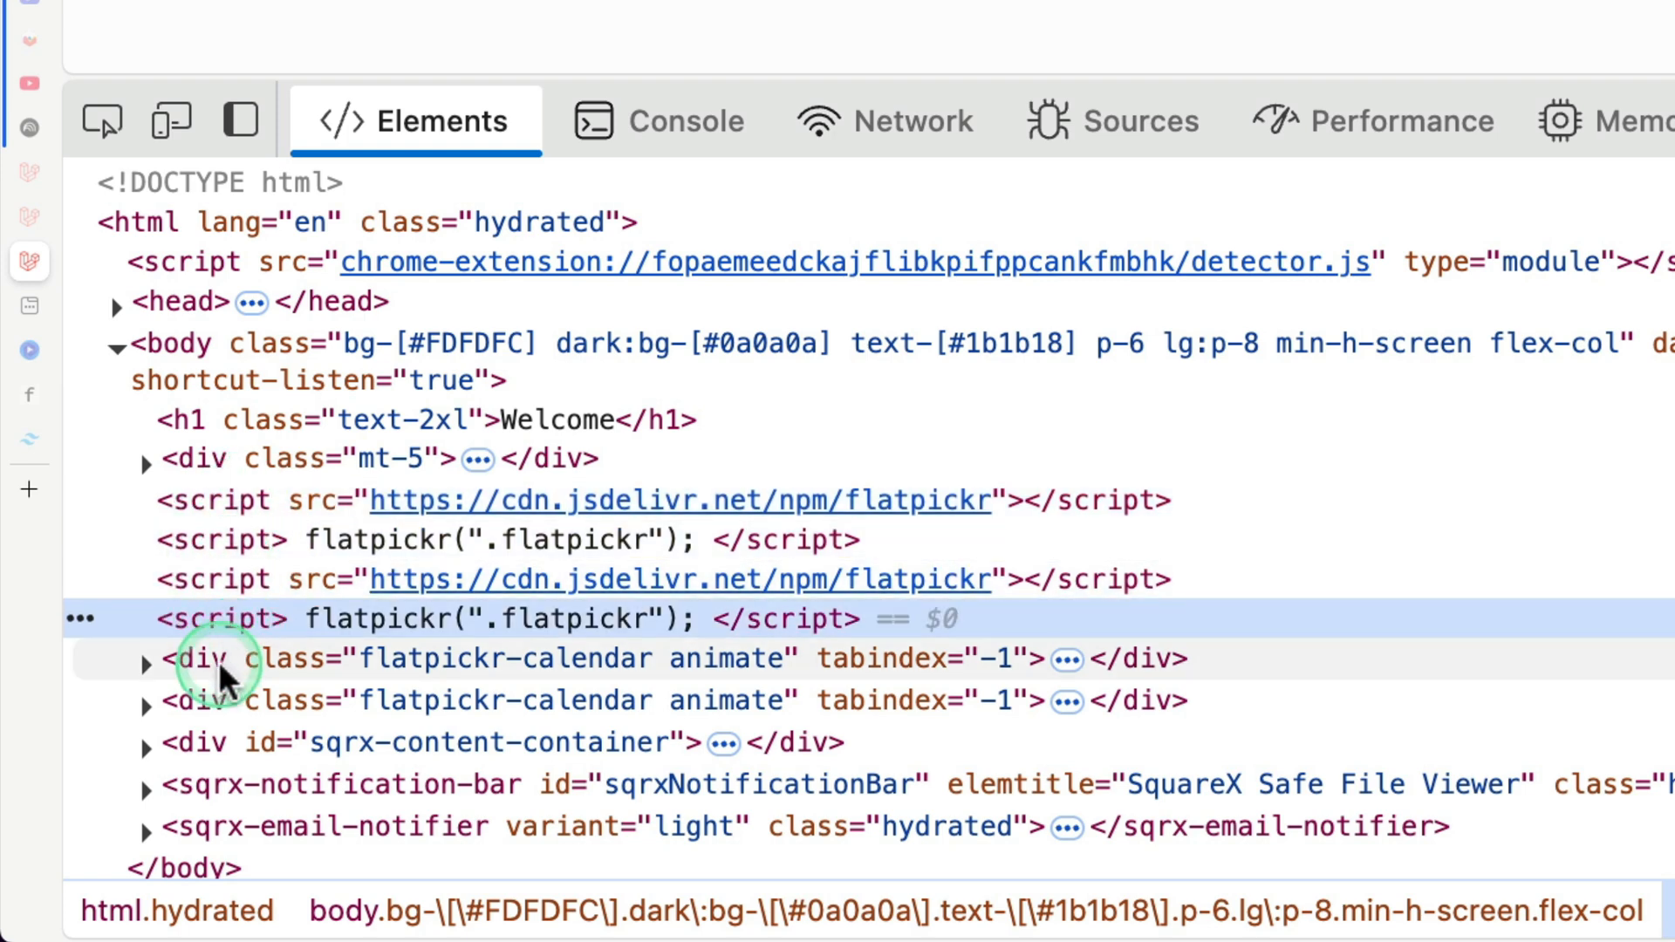
{"action": "mouse_move", "coordinate": [261, 784]}
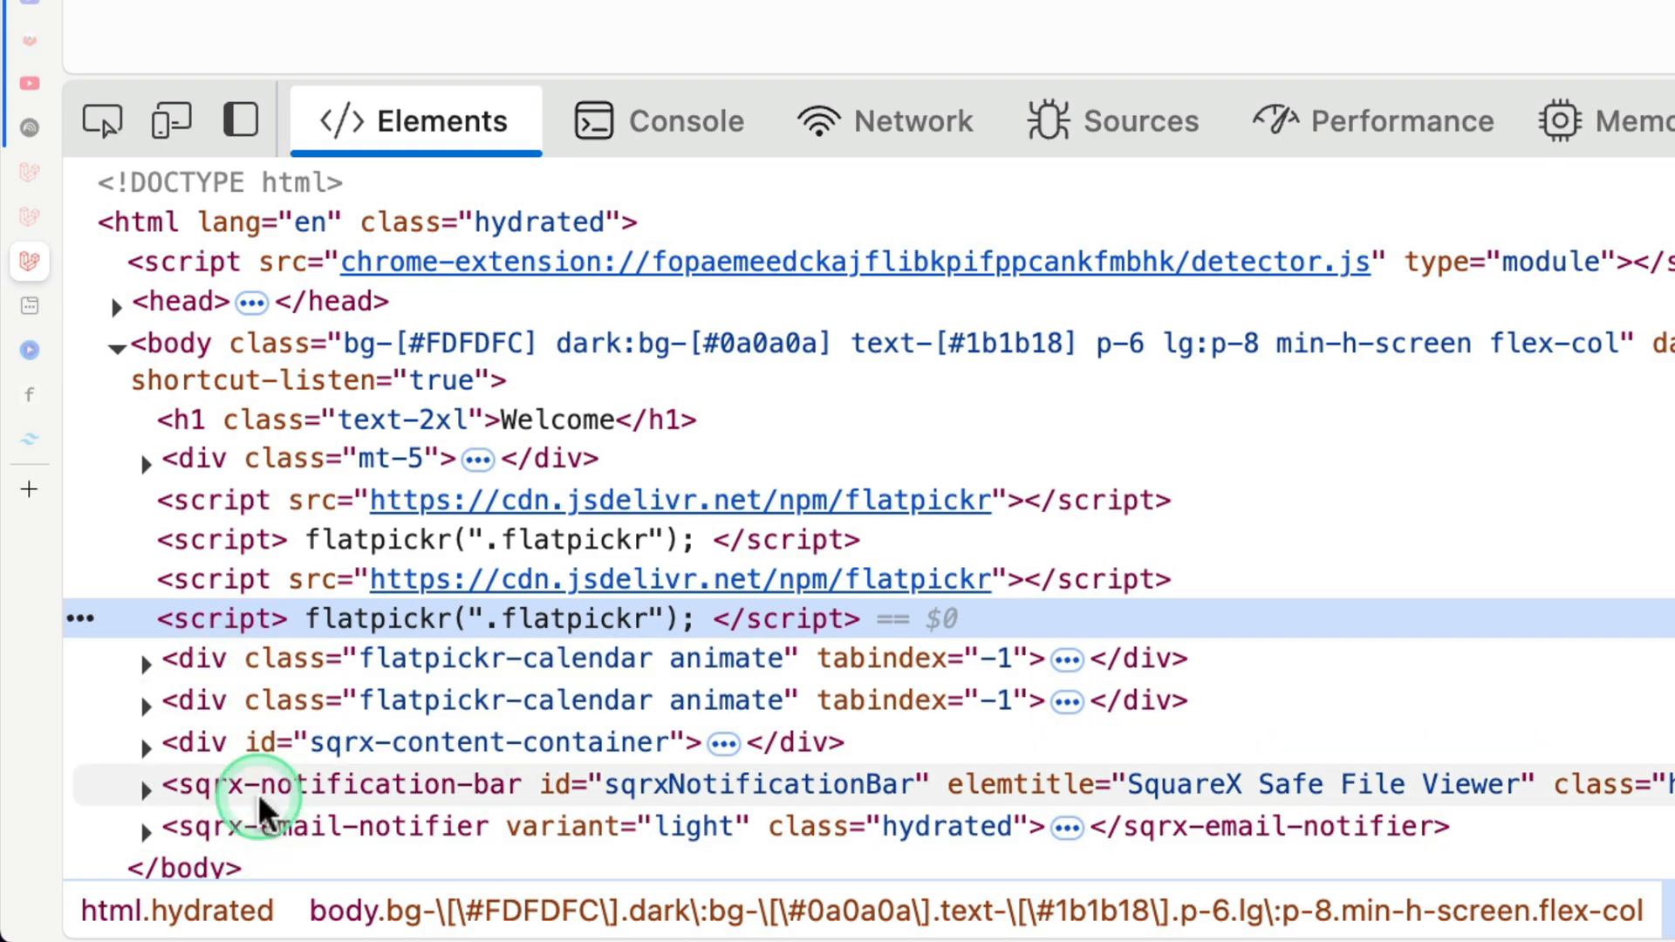
{"action": "mouse_move", "coordinate": [118, 310]}
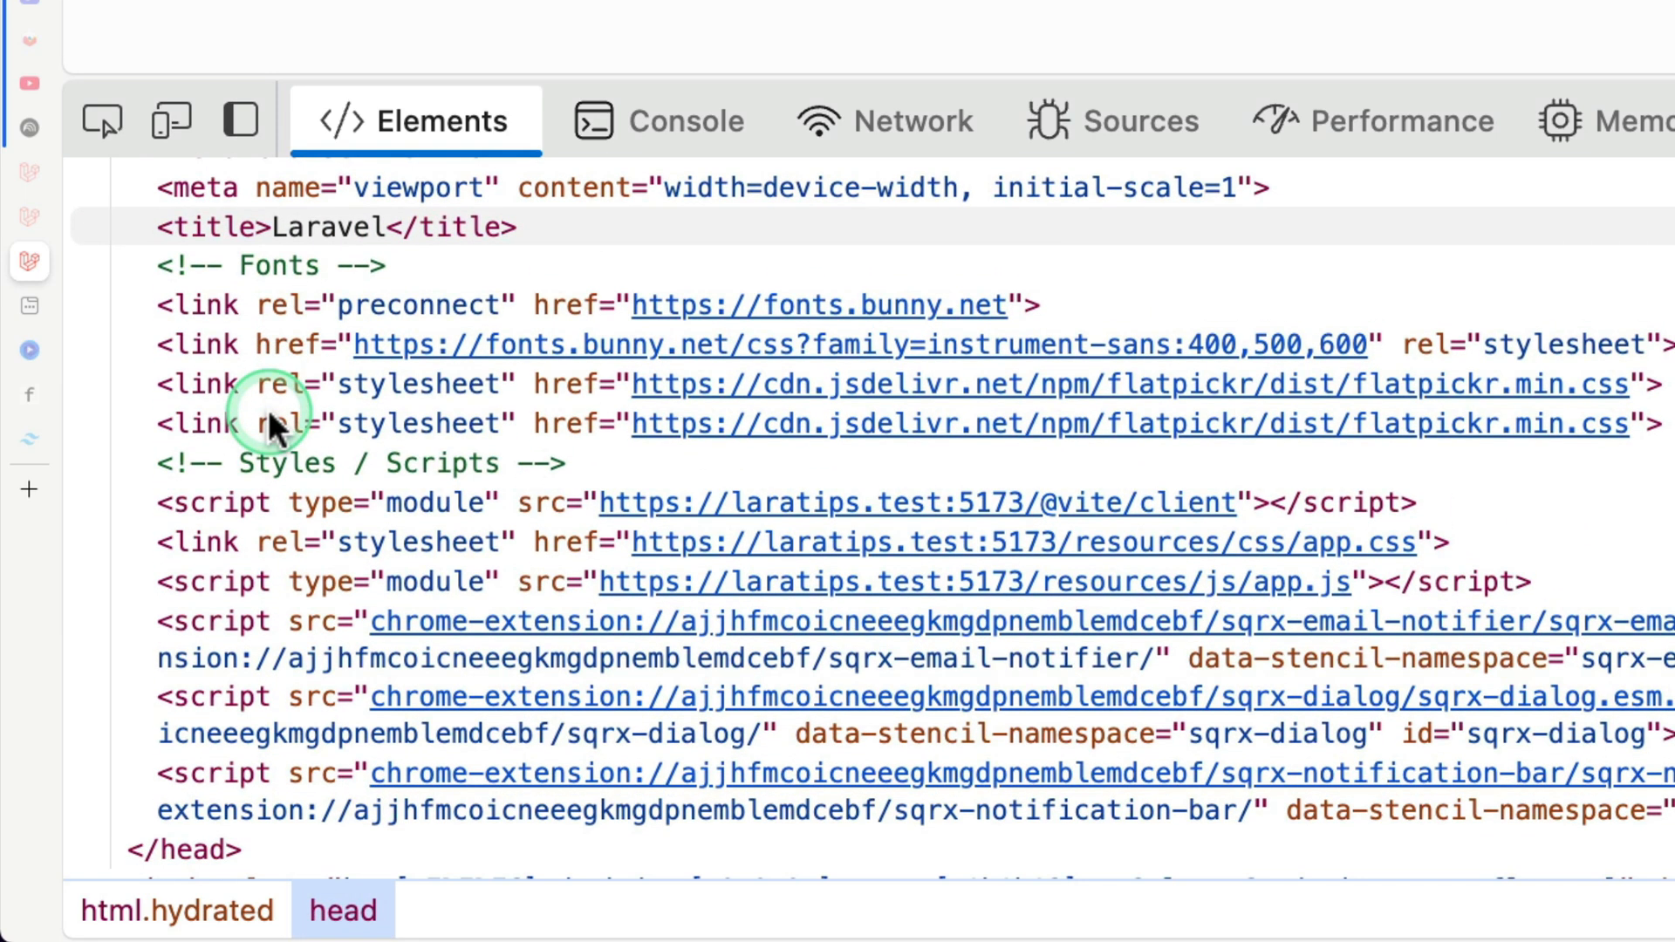
Step: Expand <head> in DevTools to reveal two flatpickr.min.css links
{"action": "left_click", "coordinate": [267, 423]}
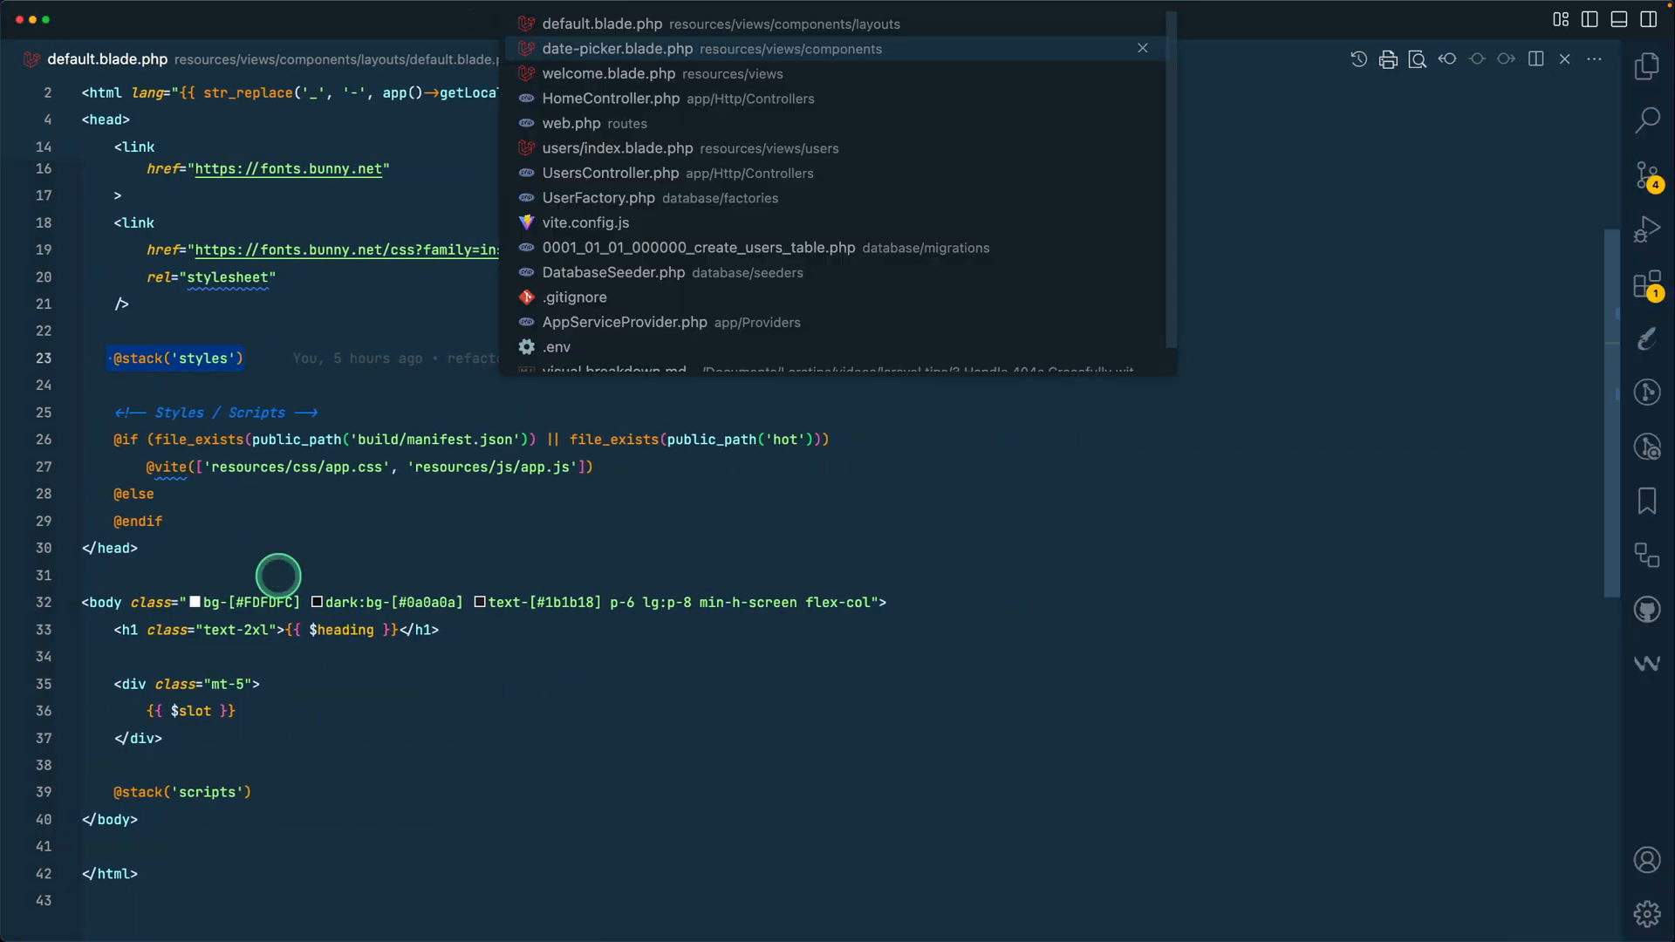
{"action": "left_click", "coordinate": [618, 48]}
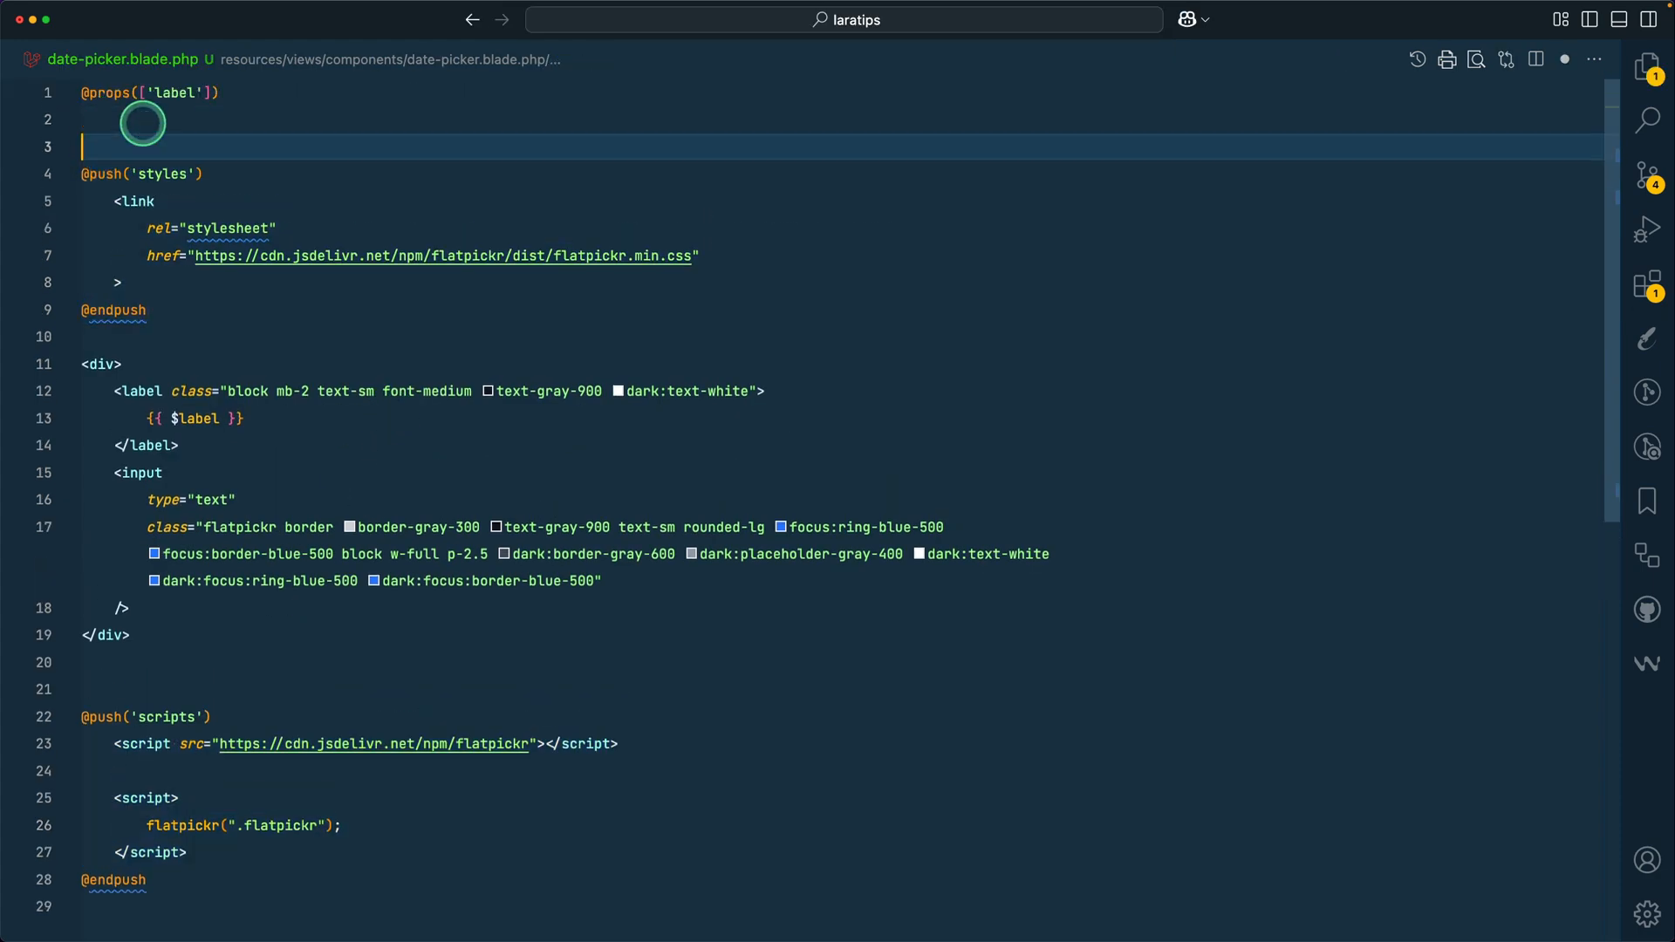
{"action": "type", "text": "@once"}
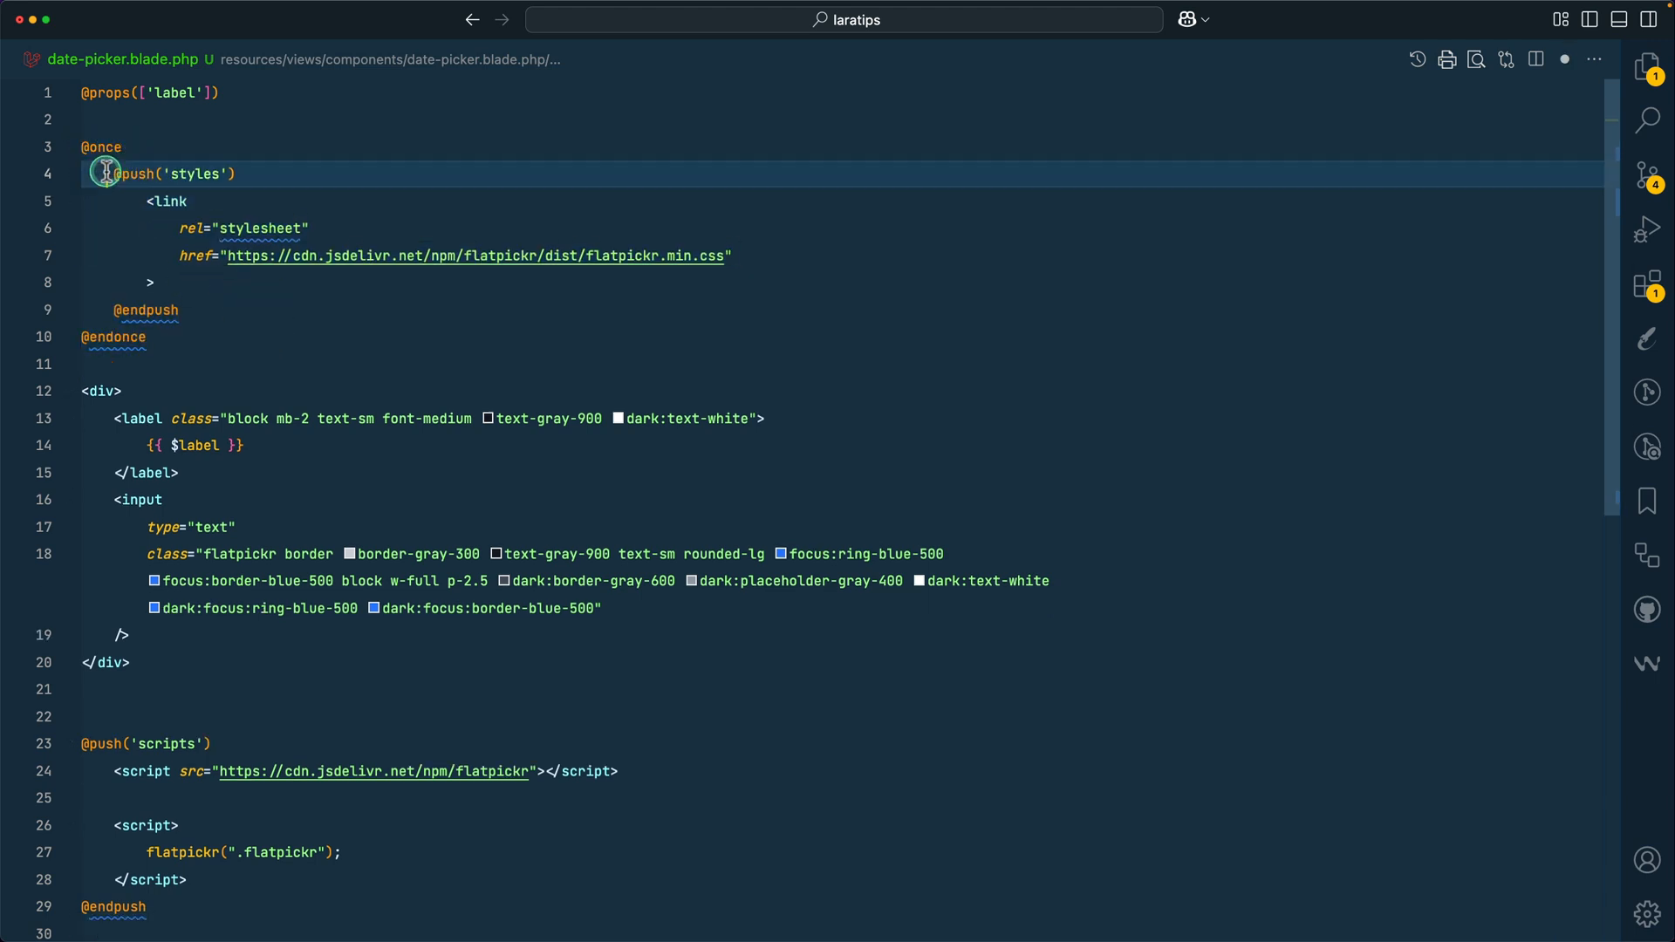
{"action": "left_click_drag", "start_coordinate": [105, 172], "coordinate": [221, 303]}
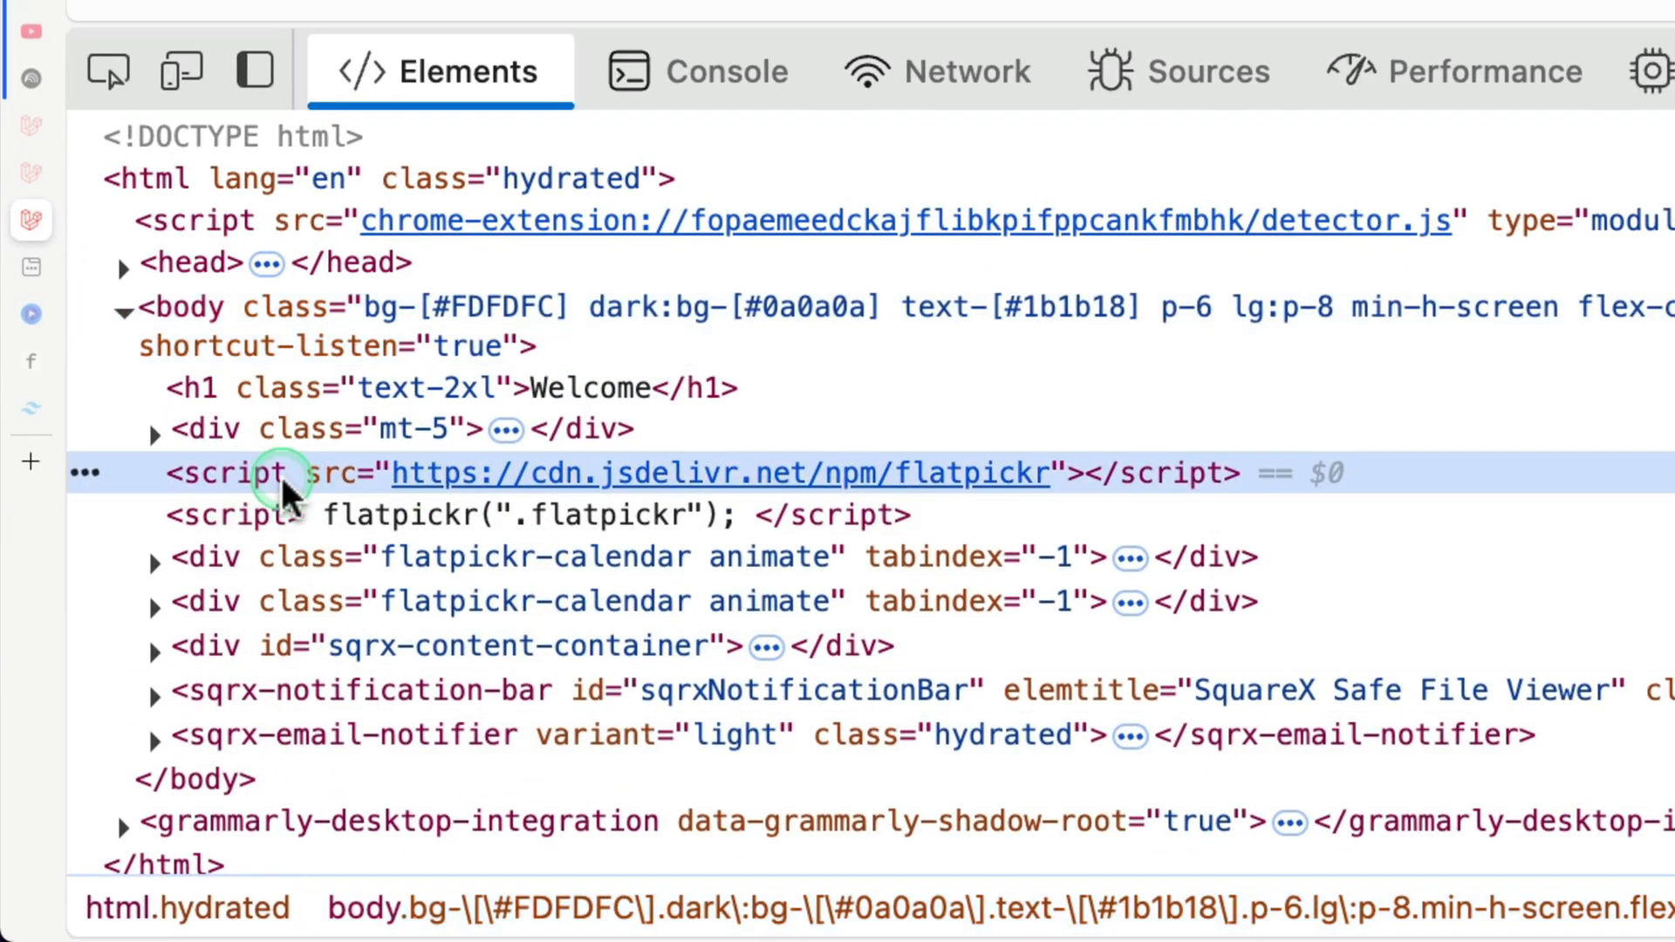
{"action": "mouse_move", "coordinate": [604, 519]}
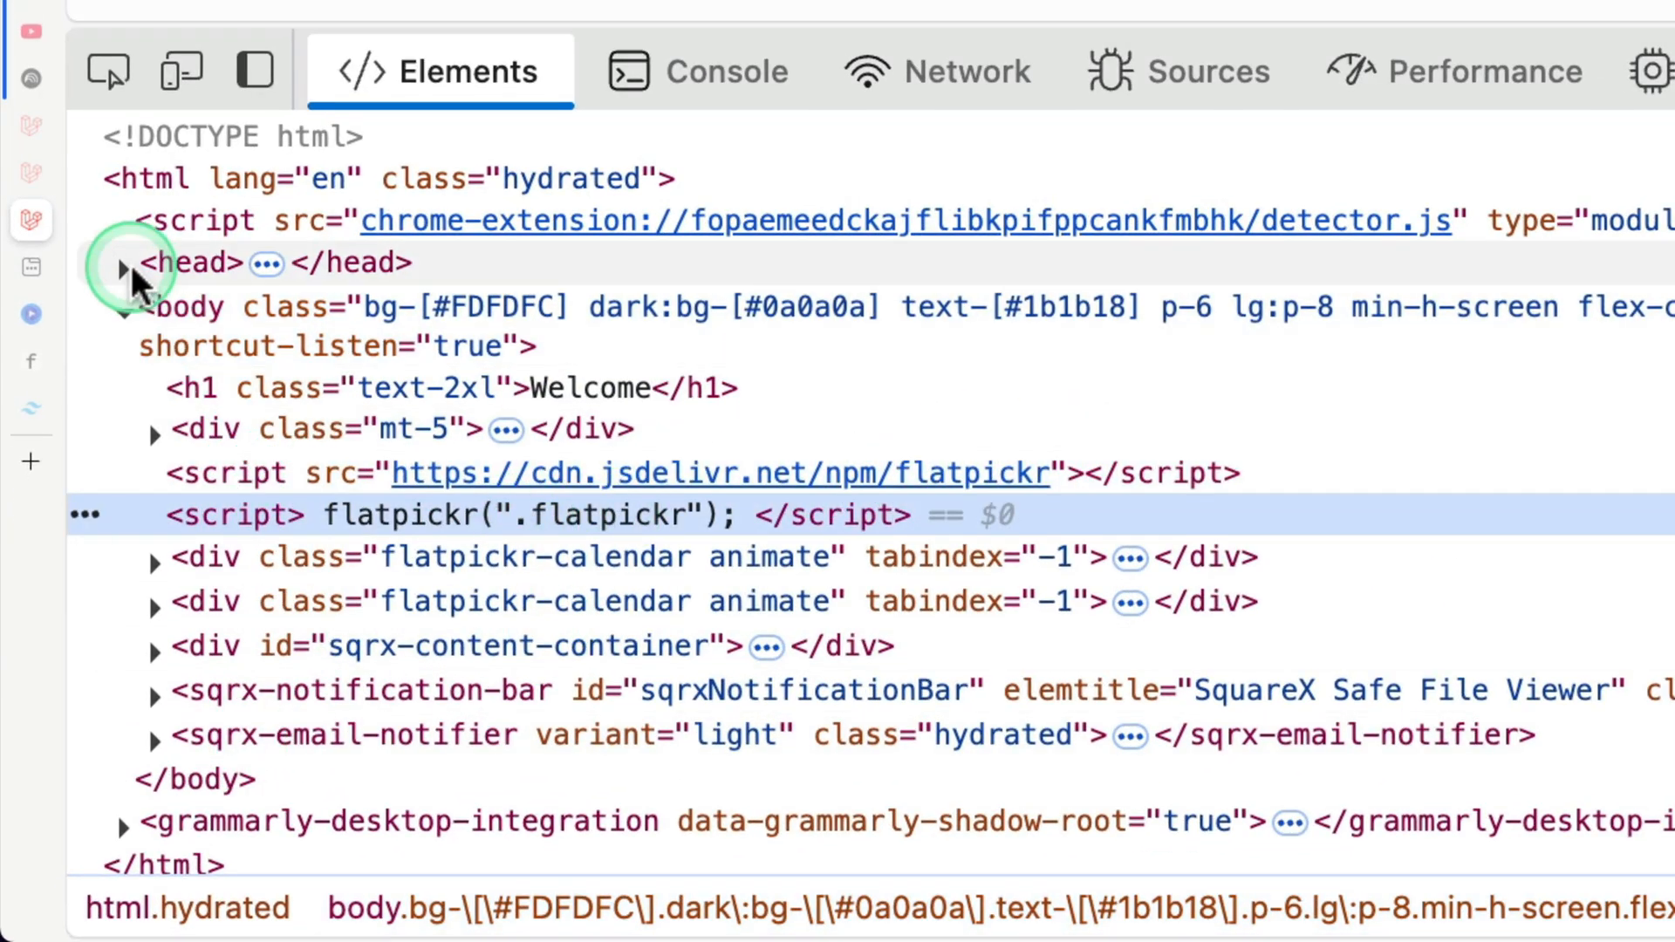
Step: Expand the page <head> in DevTools to check the stylesheet links
{"action": "left_click", "coordinate": [120, 264]}
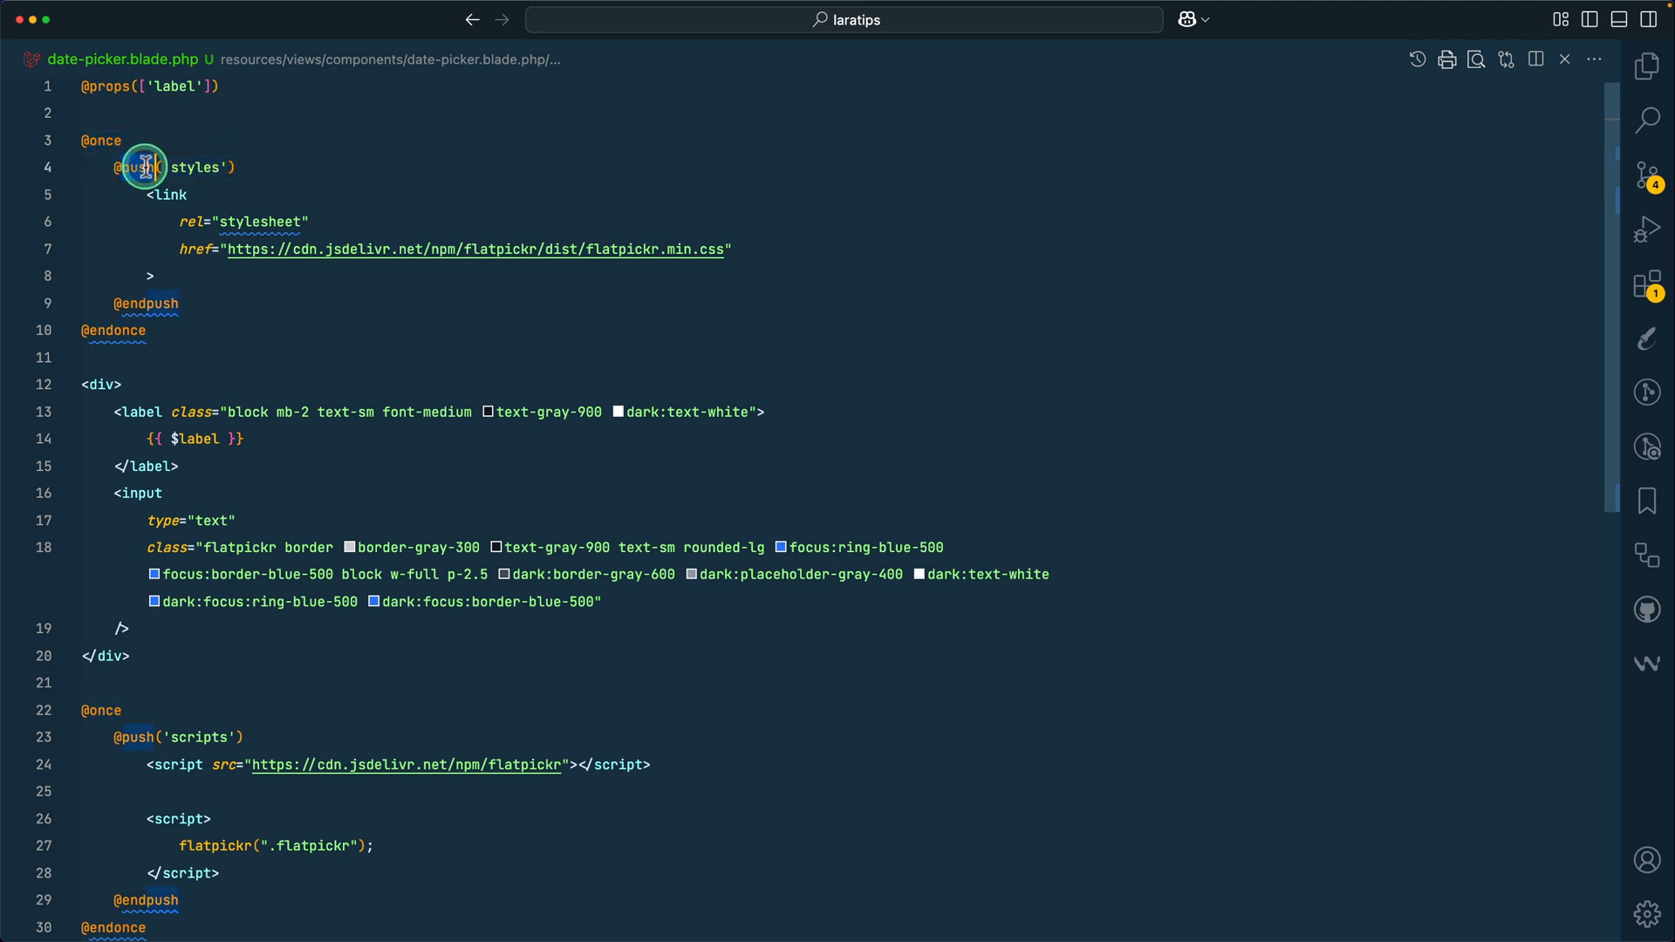
{"action": "type", "text": "Once"}
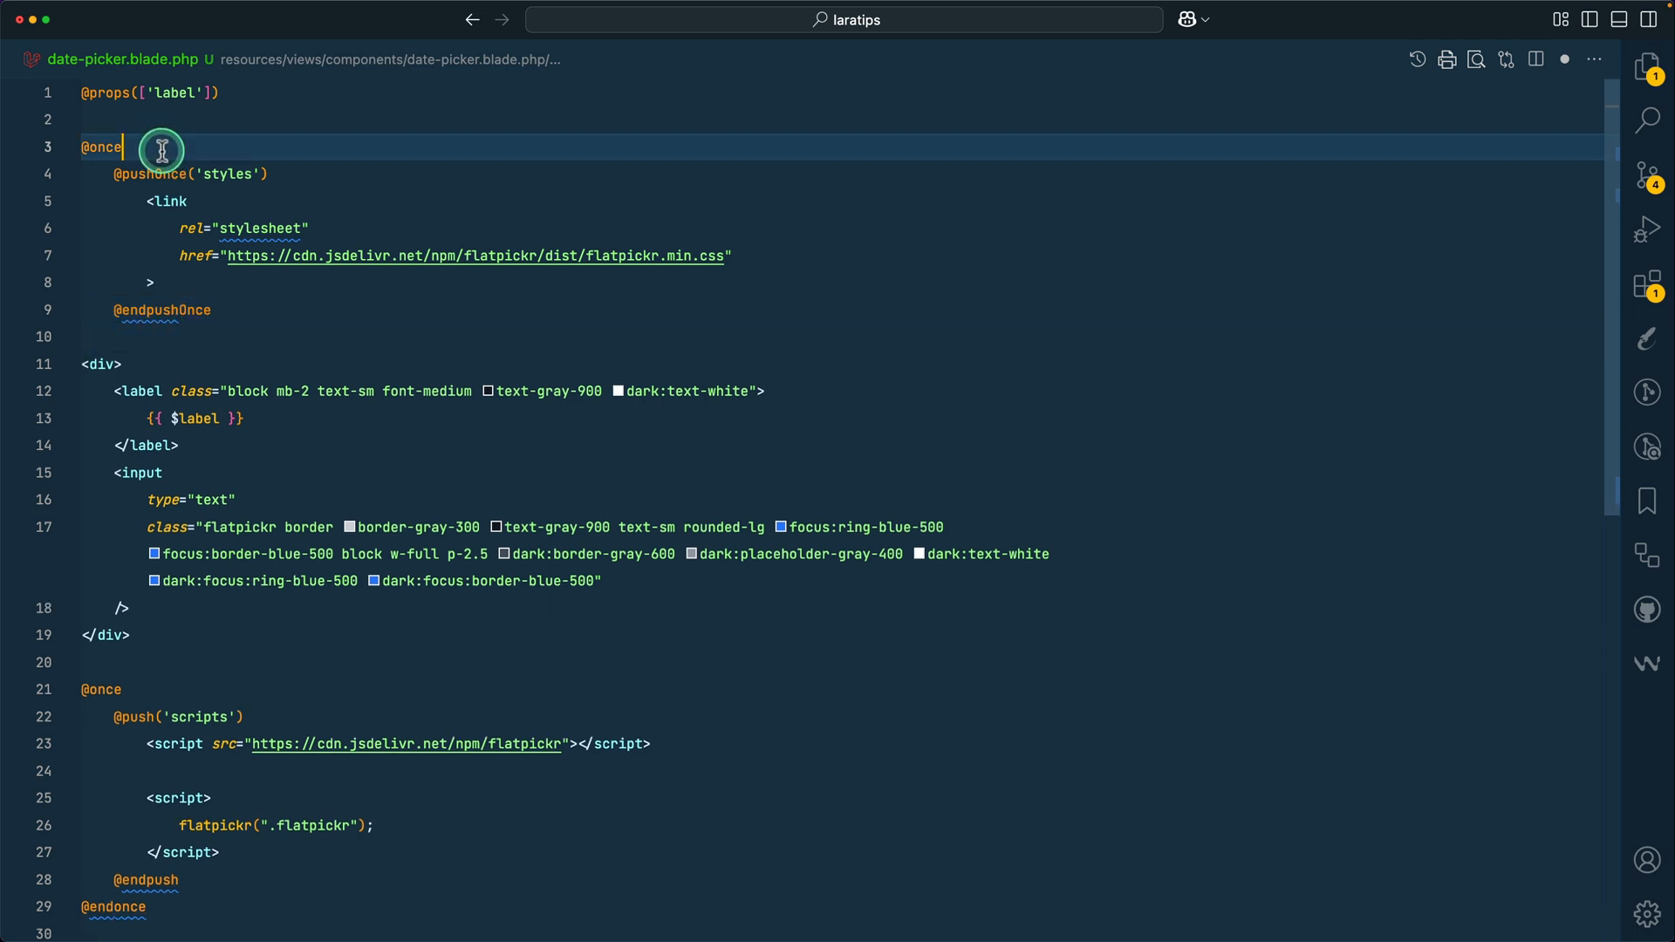
{"action": "scroll", "scroll_direction": "down", "scroll_amount": 3}
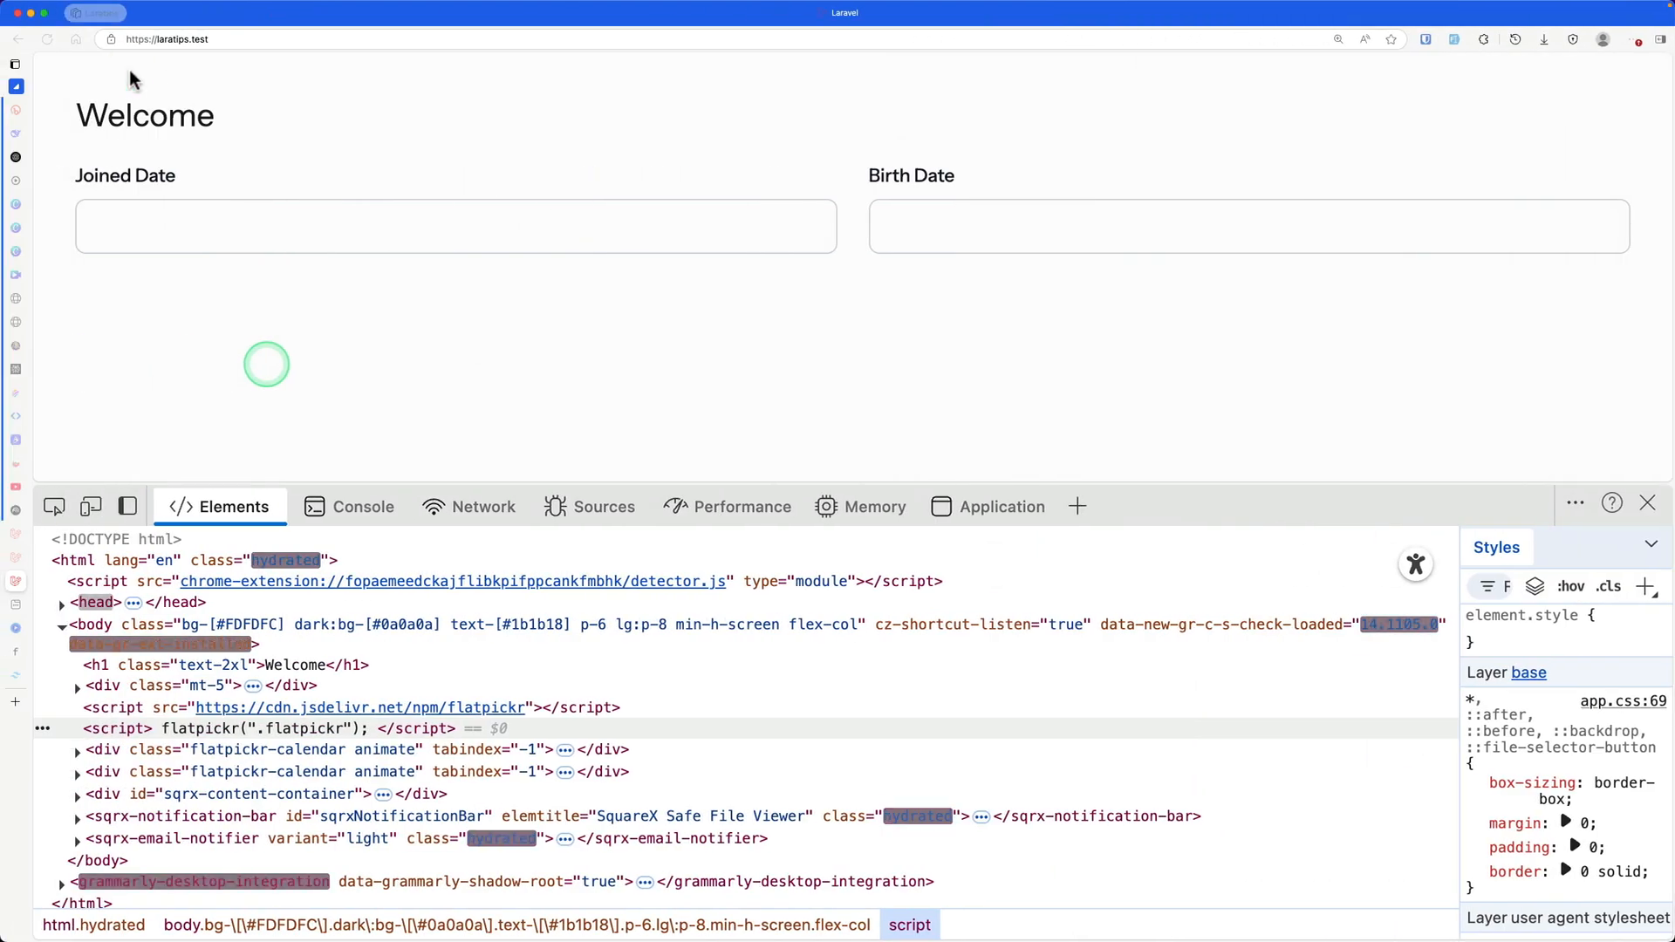
{"action": "mouse_move", "coordinate": [290, 664]}
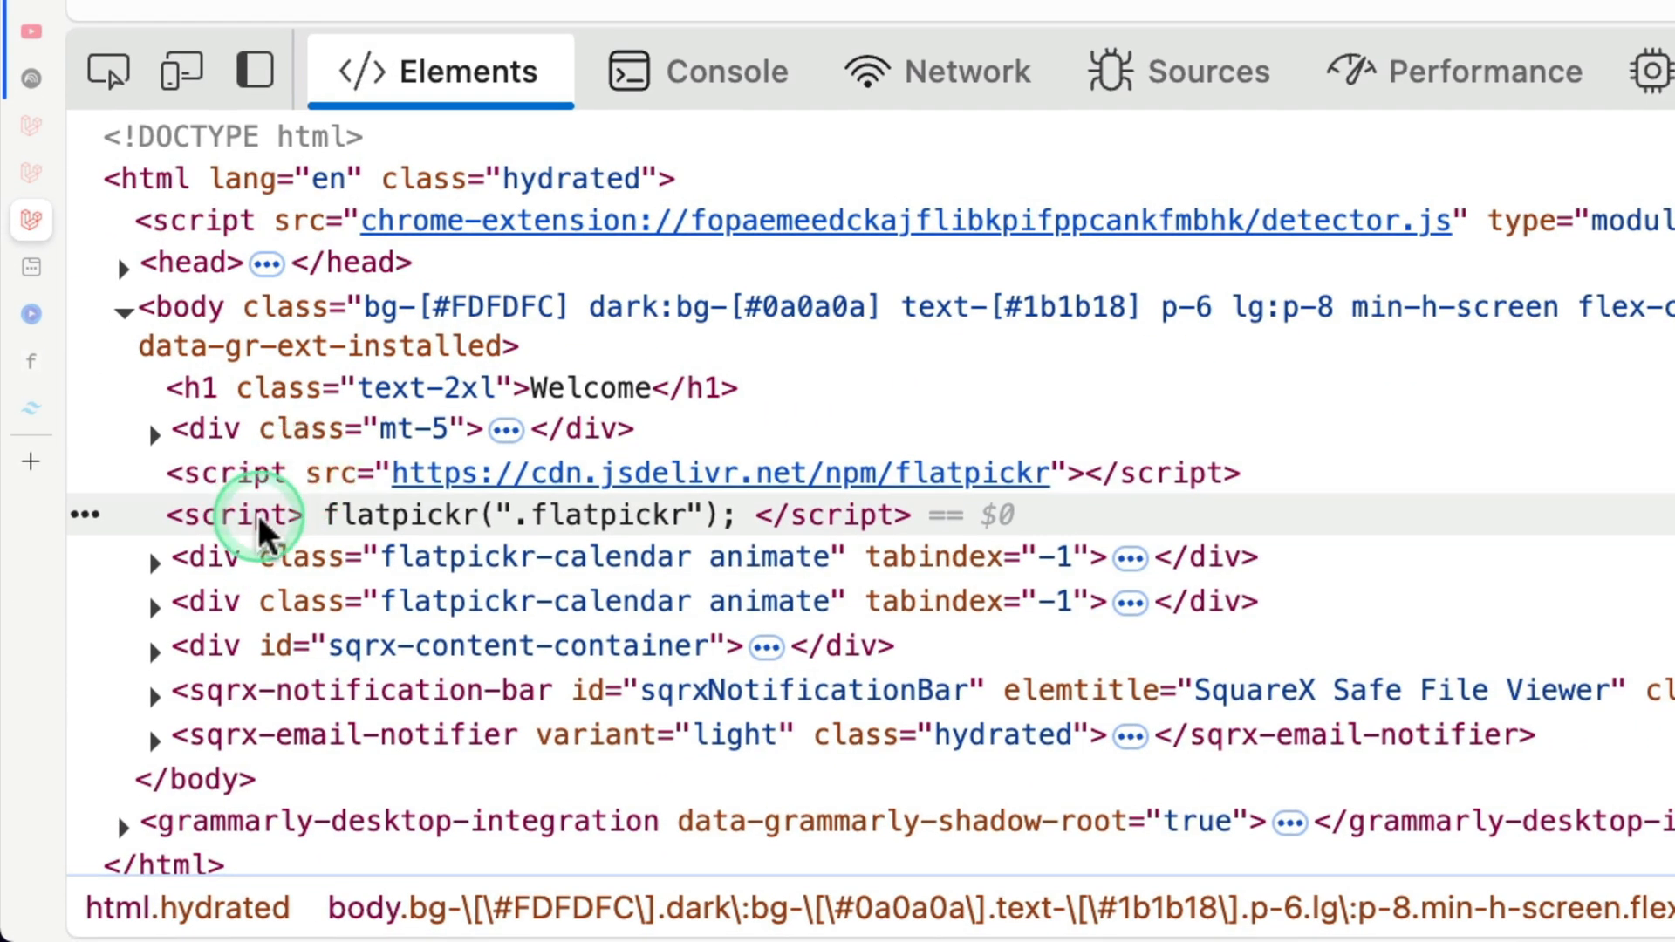
Step: Inspect the flatpickr initialiser, then open and dismiss a date field's calendar
{"action": "left_click", "coordinate": [123, 264]}
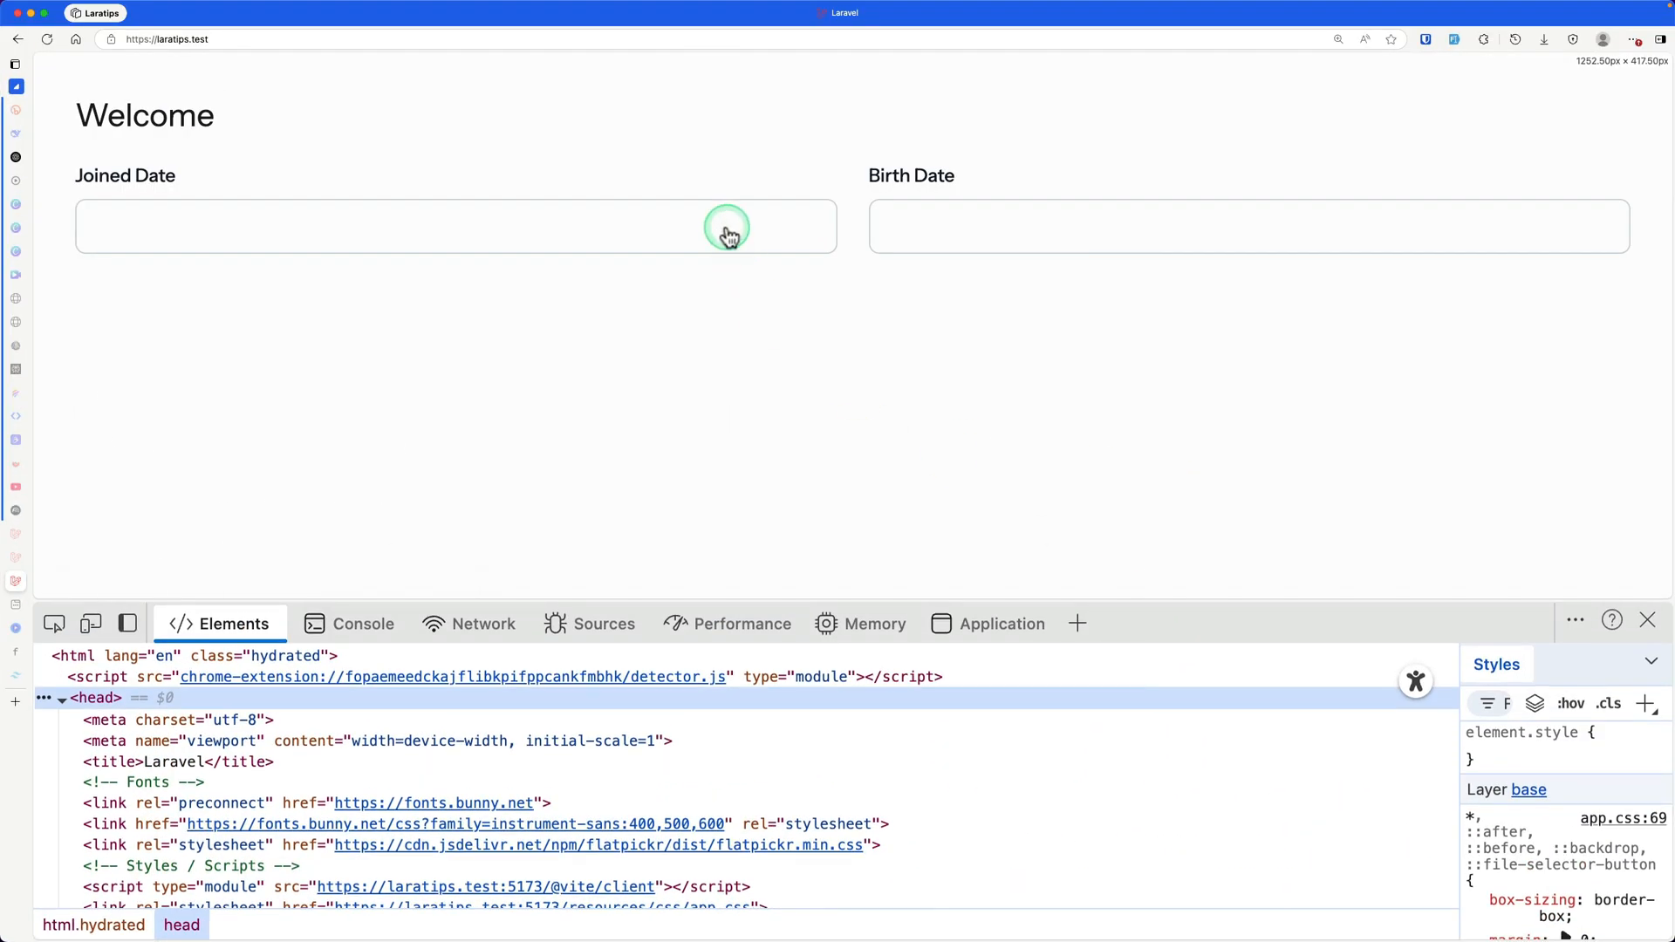
{"action": "left_click", "coordinate": [1247, 225]}
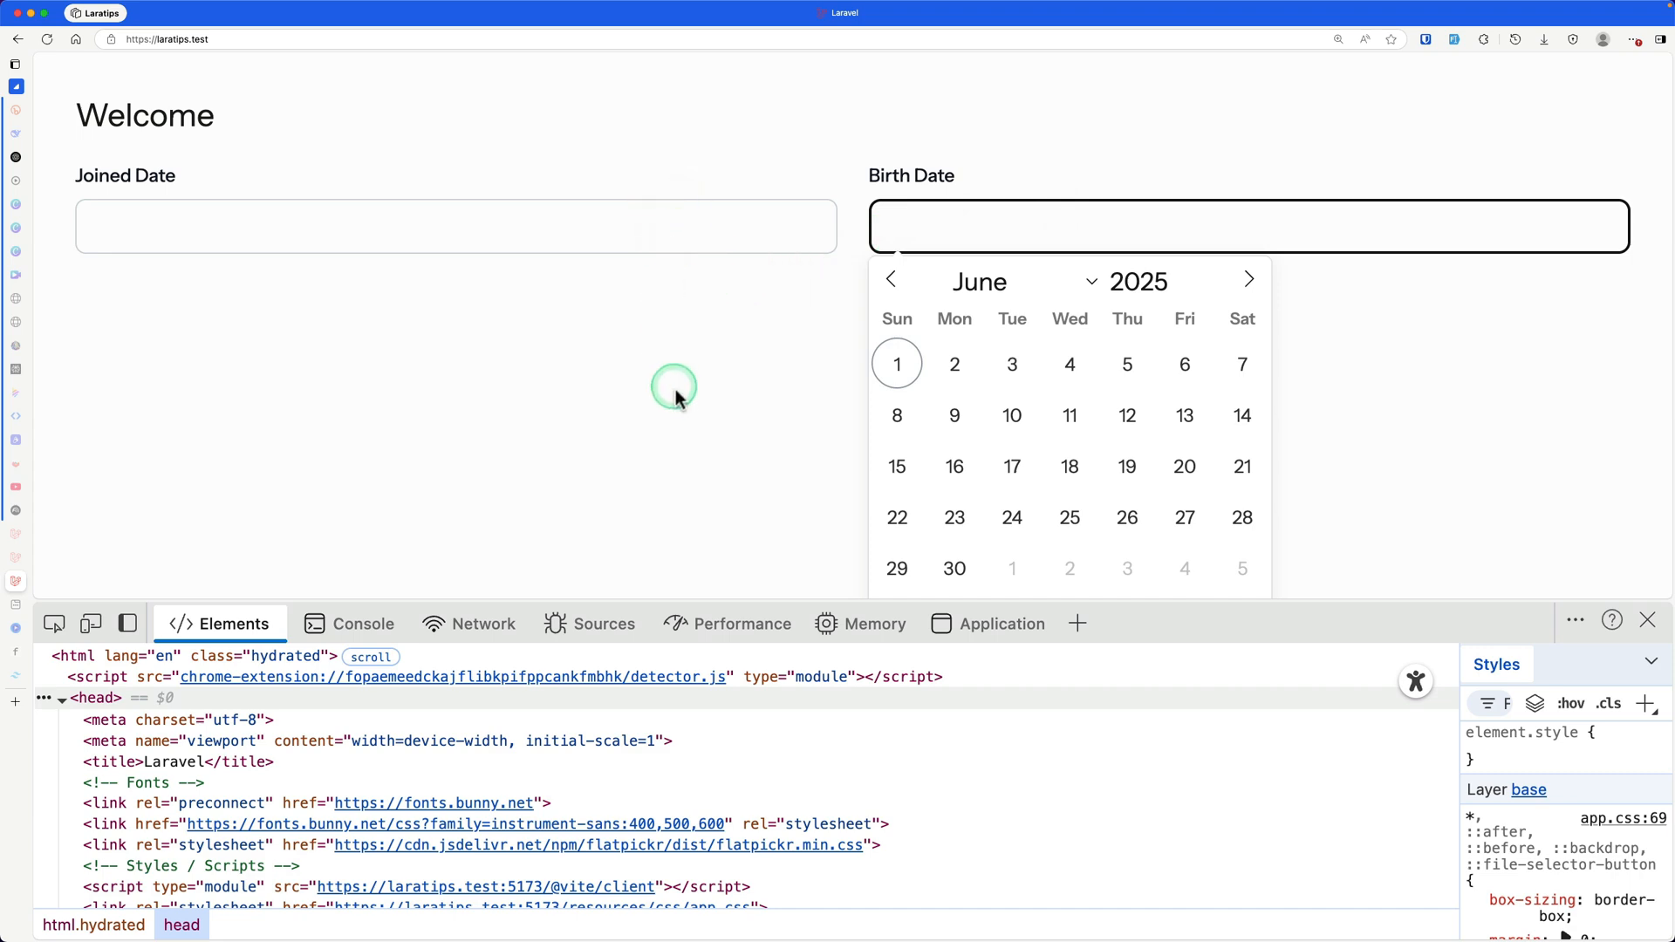
{"action": "left_click", "coordinate": [680, 385]}
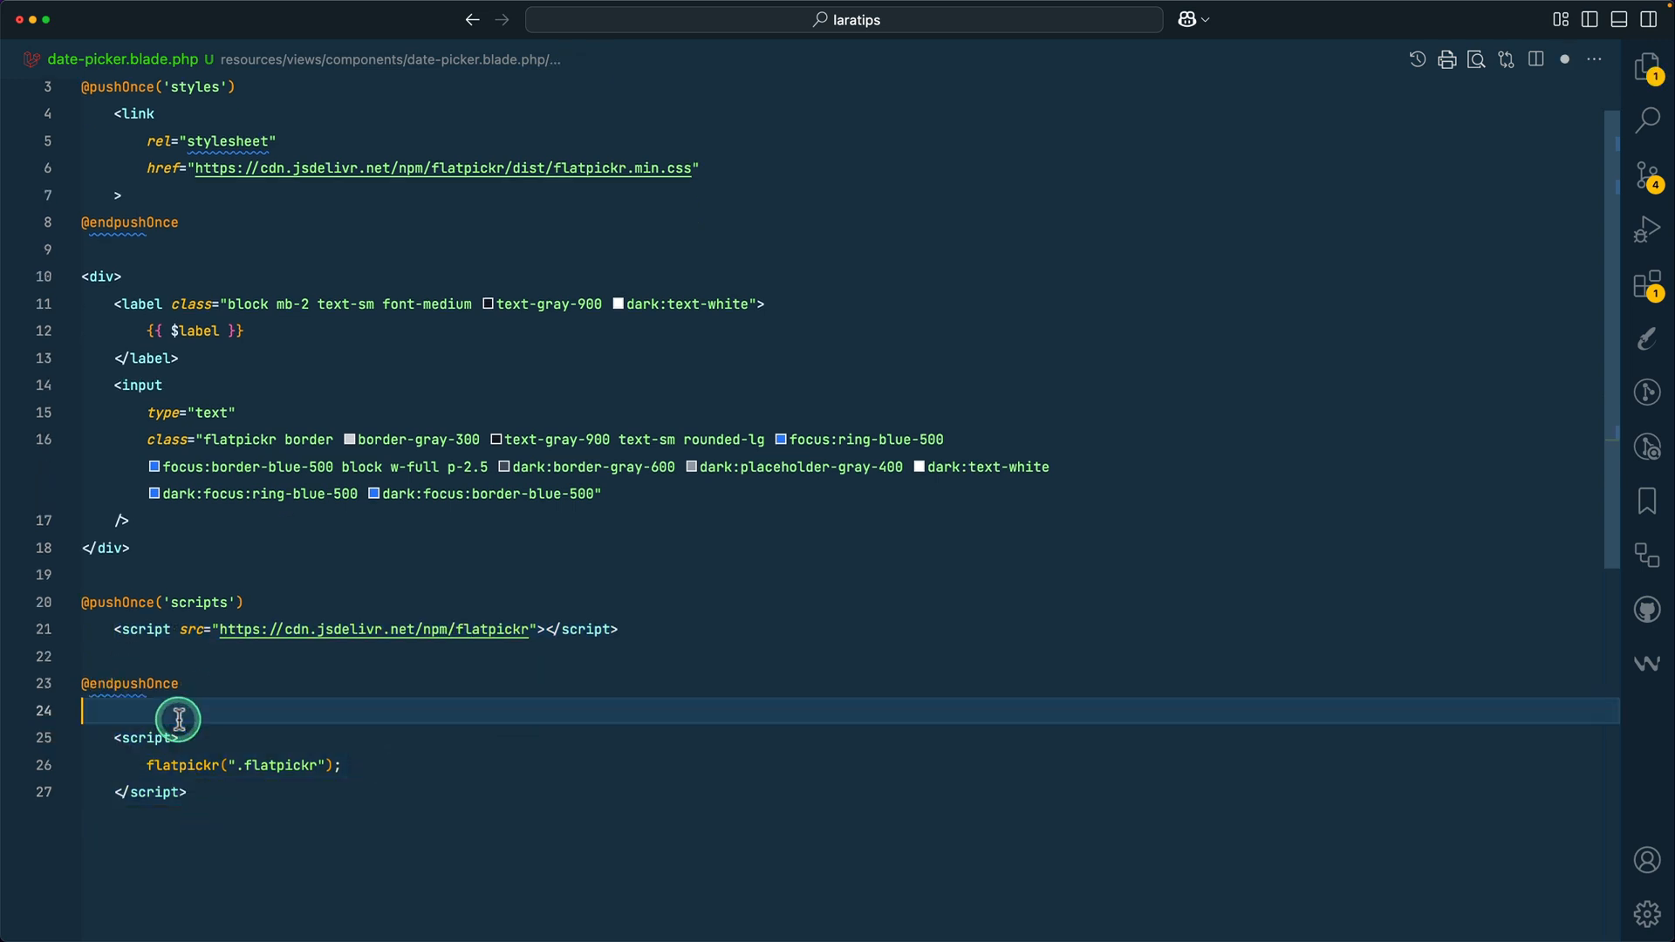
{"action": "type", "text": "@push('s')"}
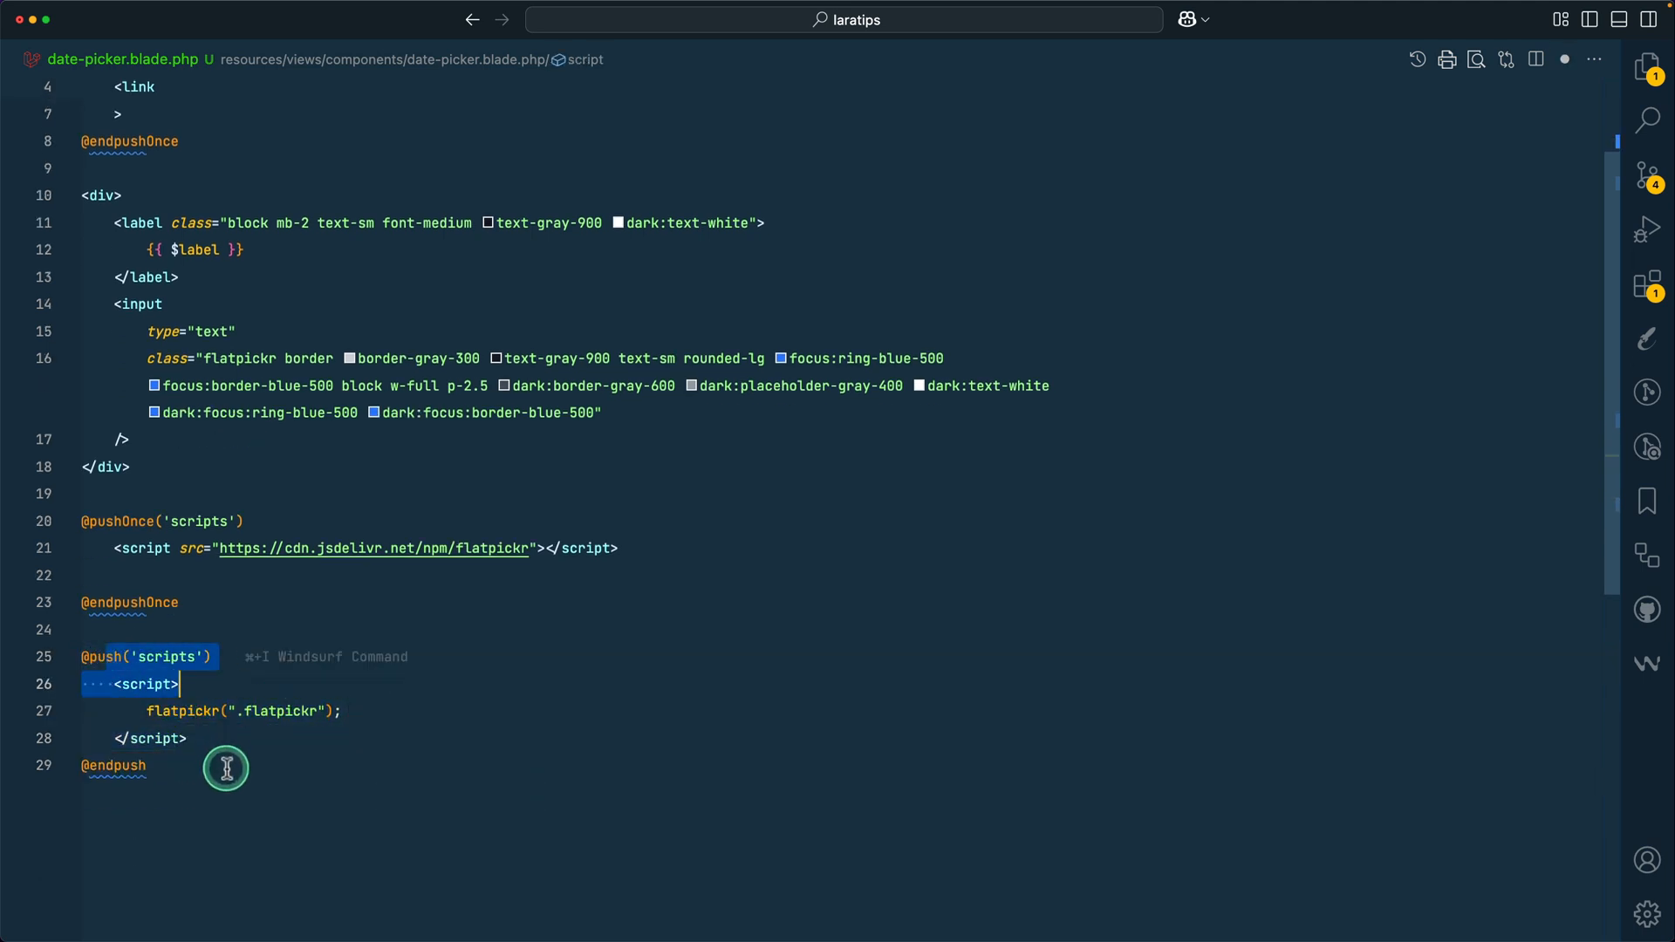
{"action": "mouse_move", "coordinate": [248, 745]}
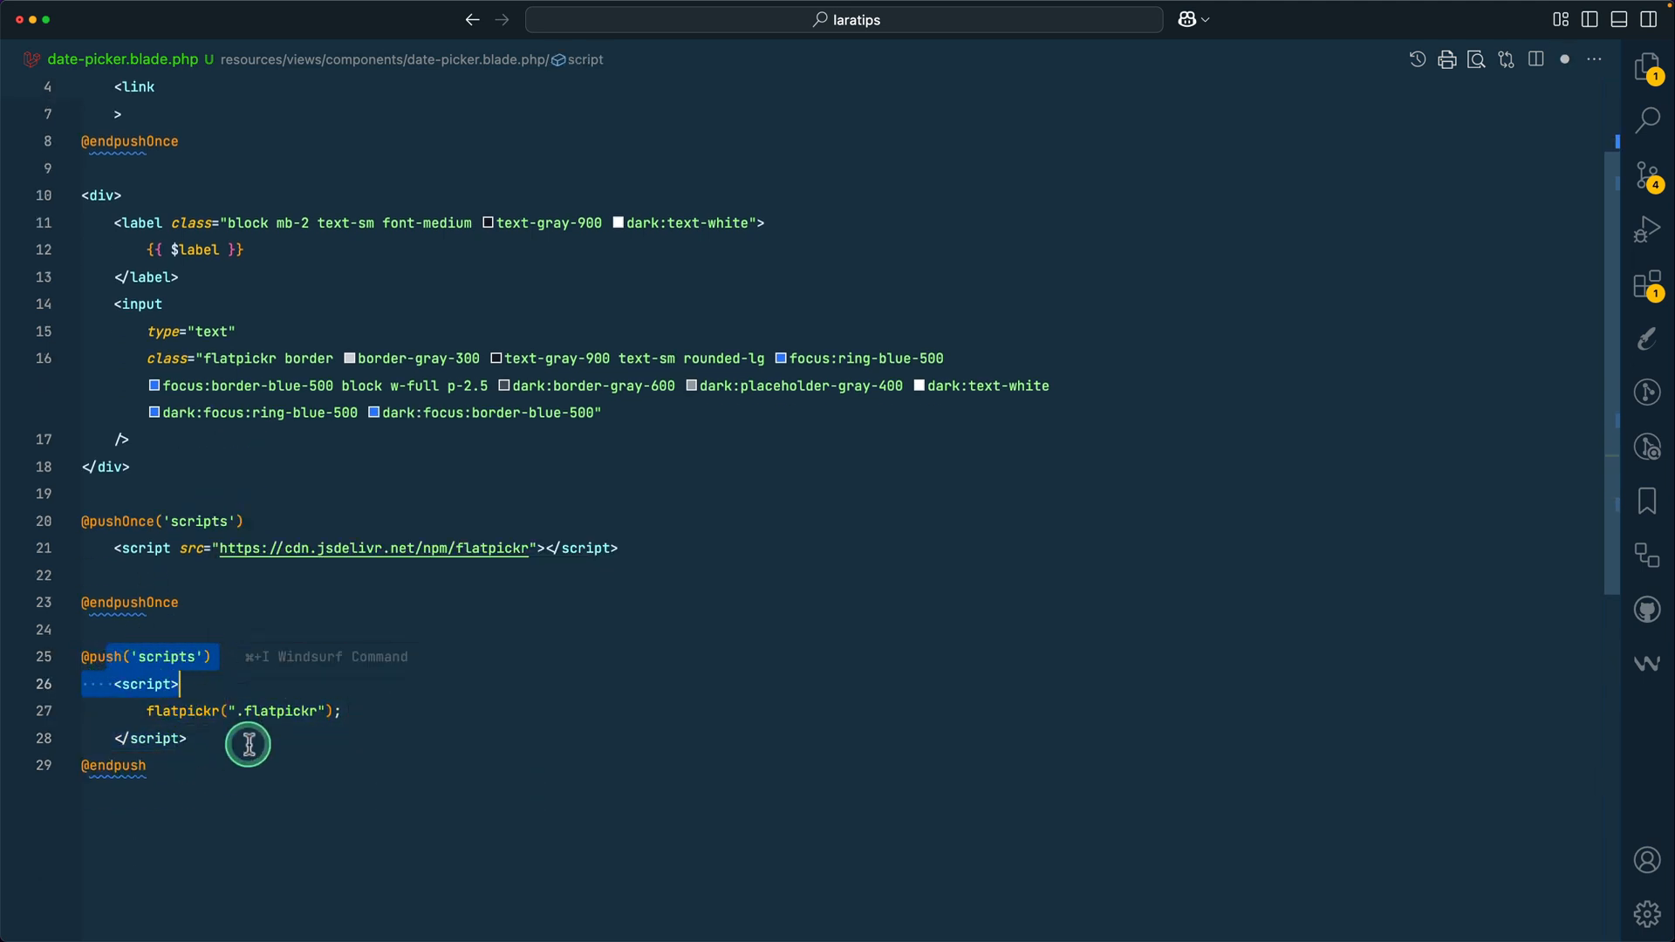
{"action": "mouse_move", "coordinate": [118, 684]}
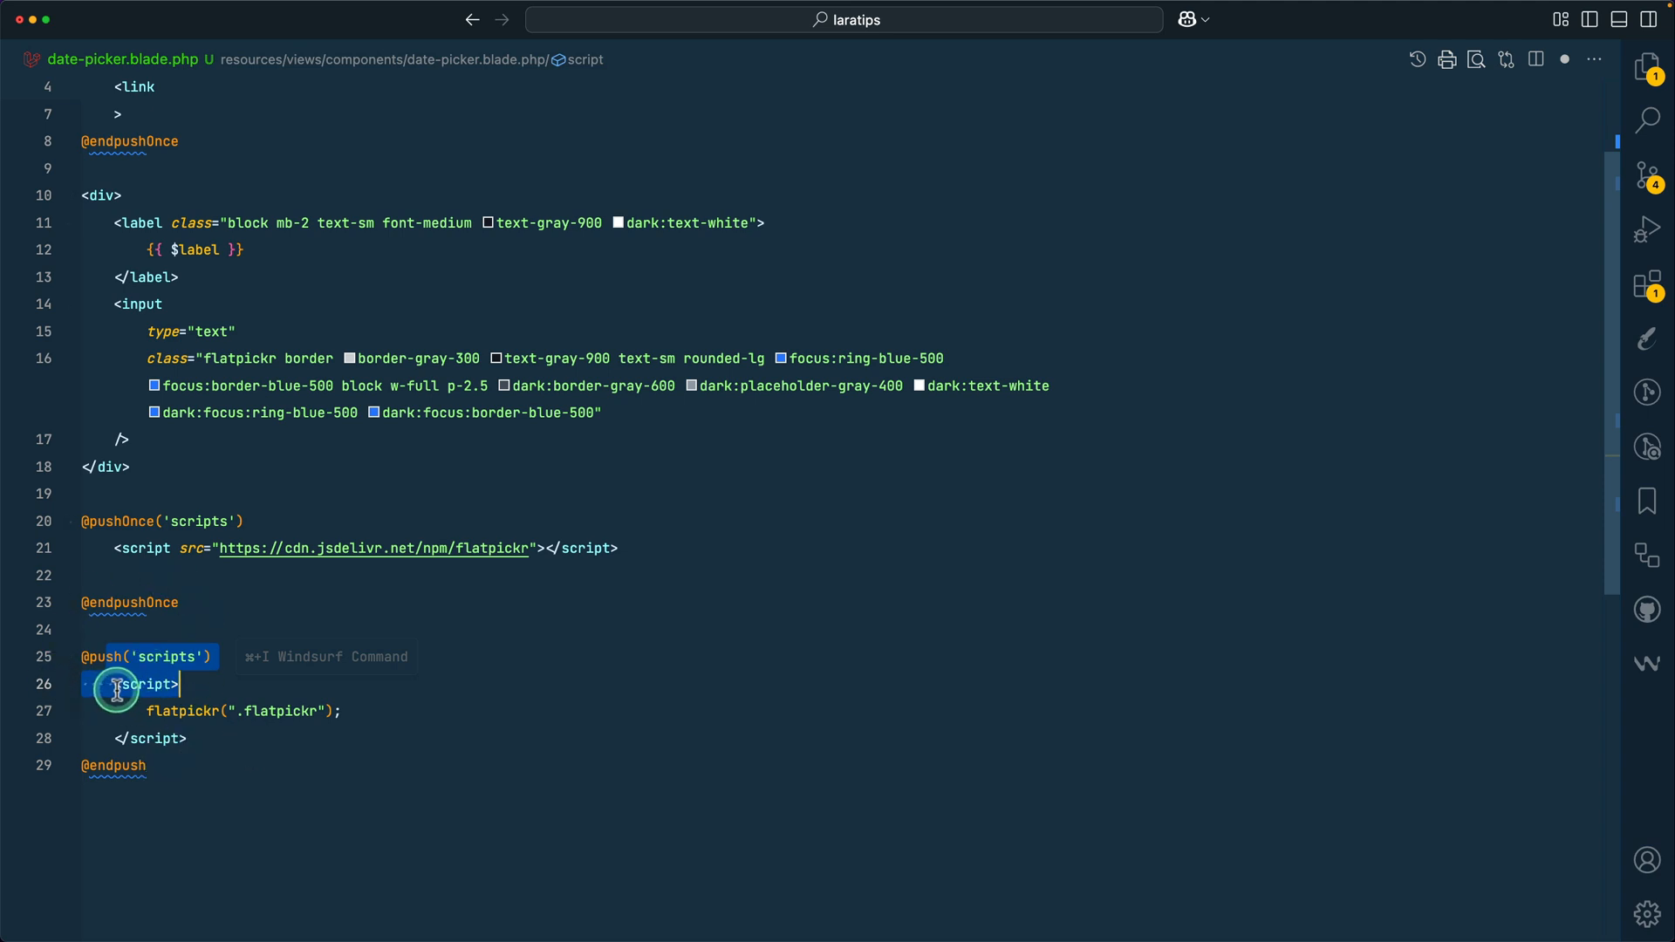